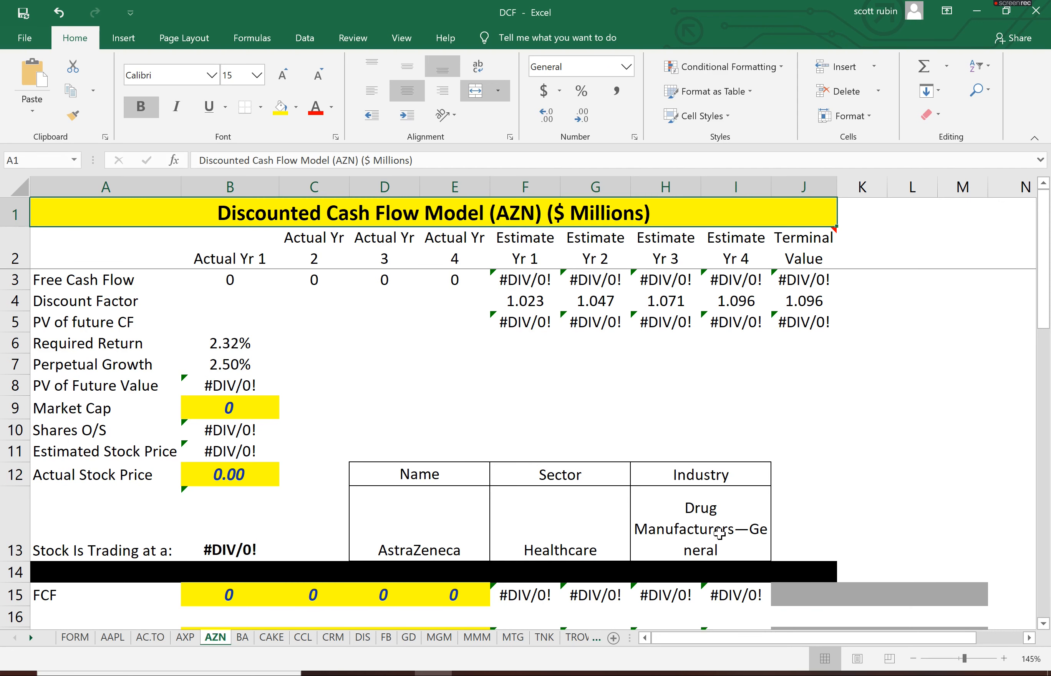
pyautogui.click(229, 408)
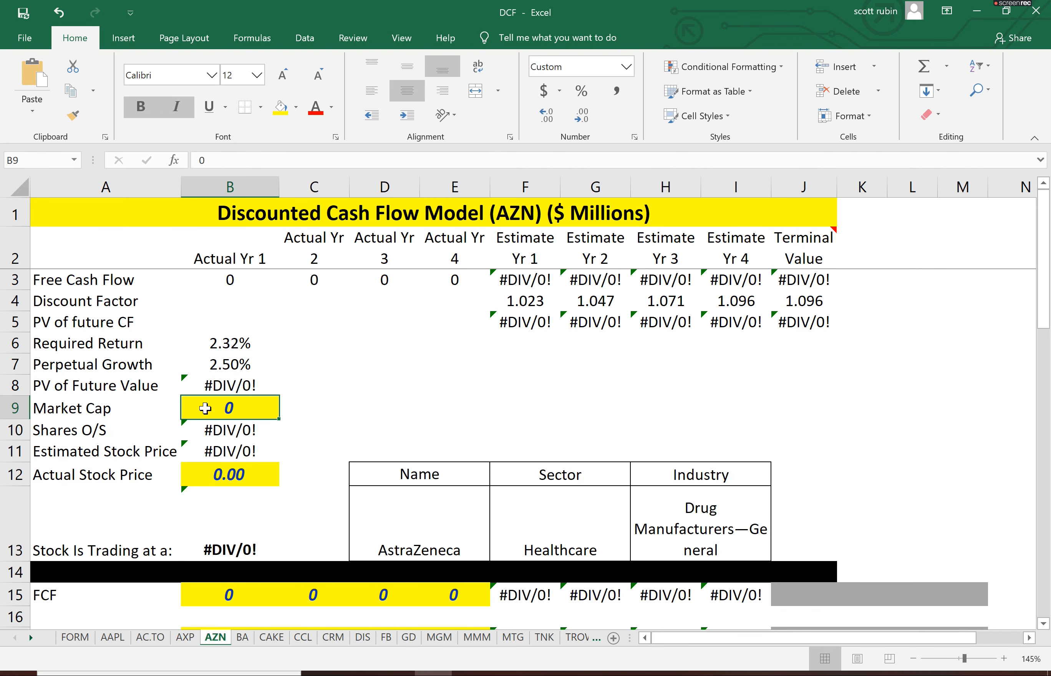
pyautogui.write('=147')
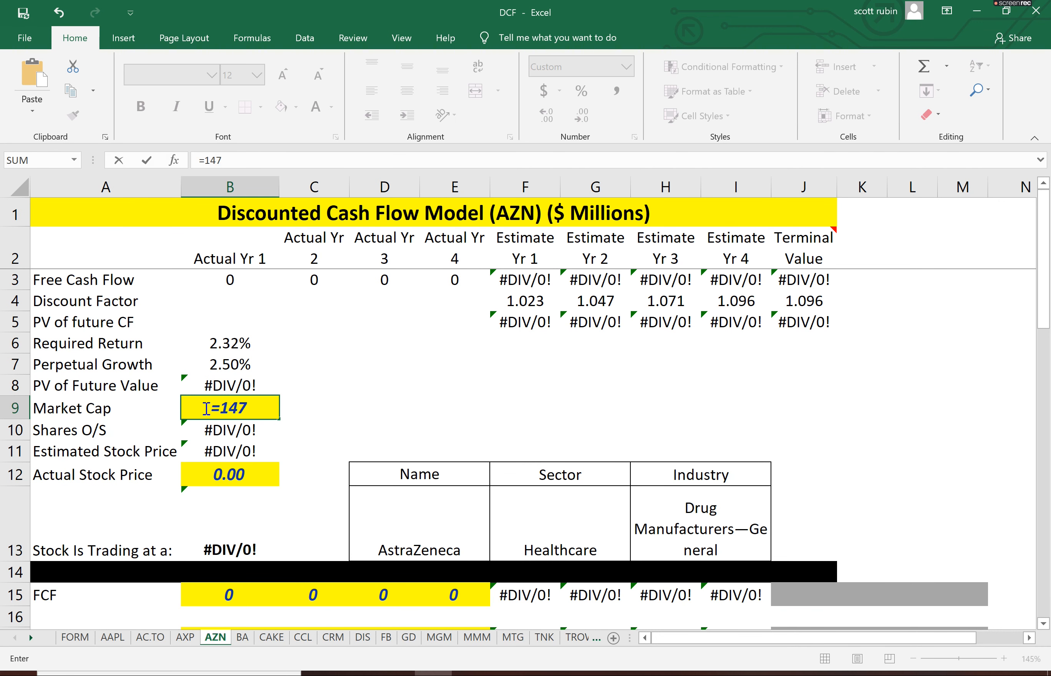
pyautogui.write('*')
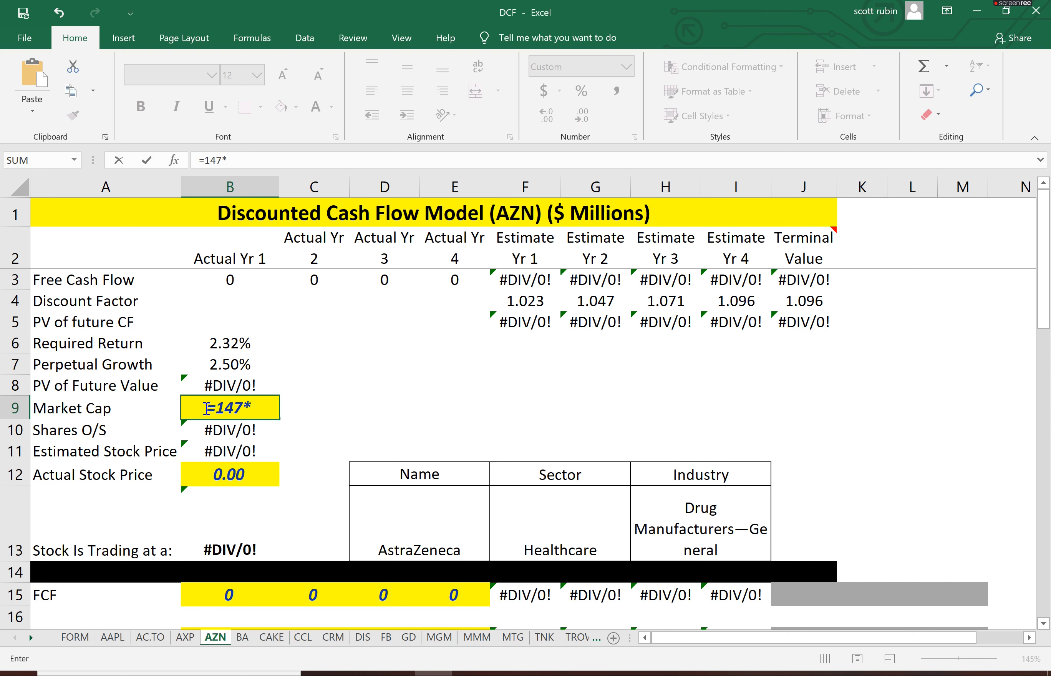
pyautogui.write('1000000000')
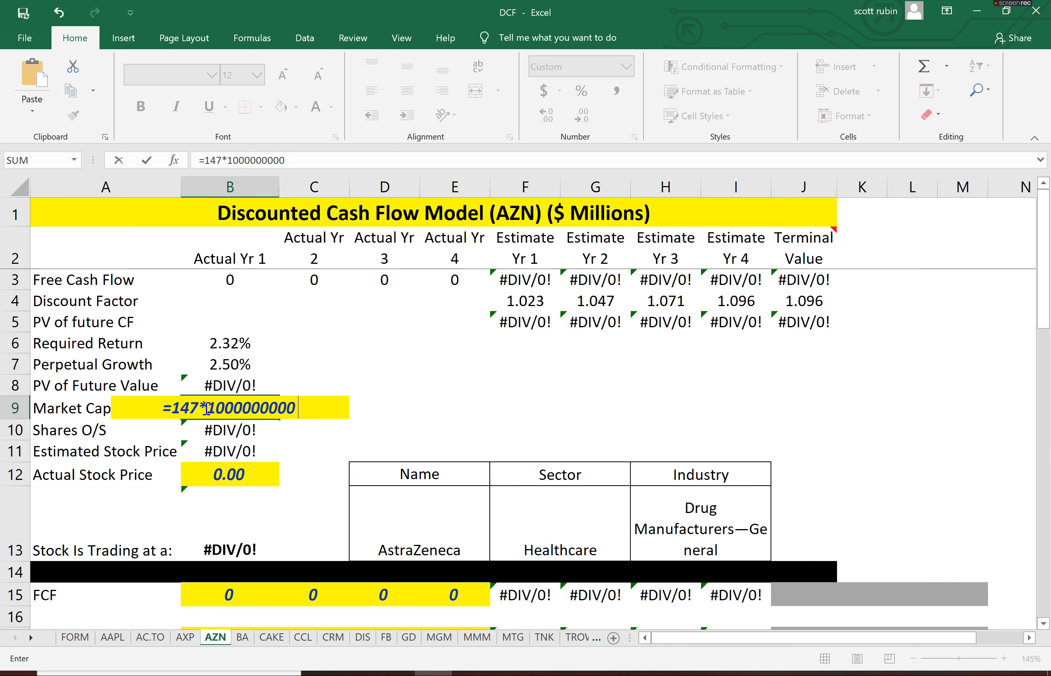
pyautogui.press('Enter')
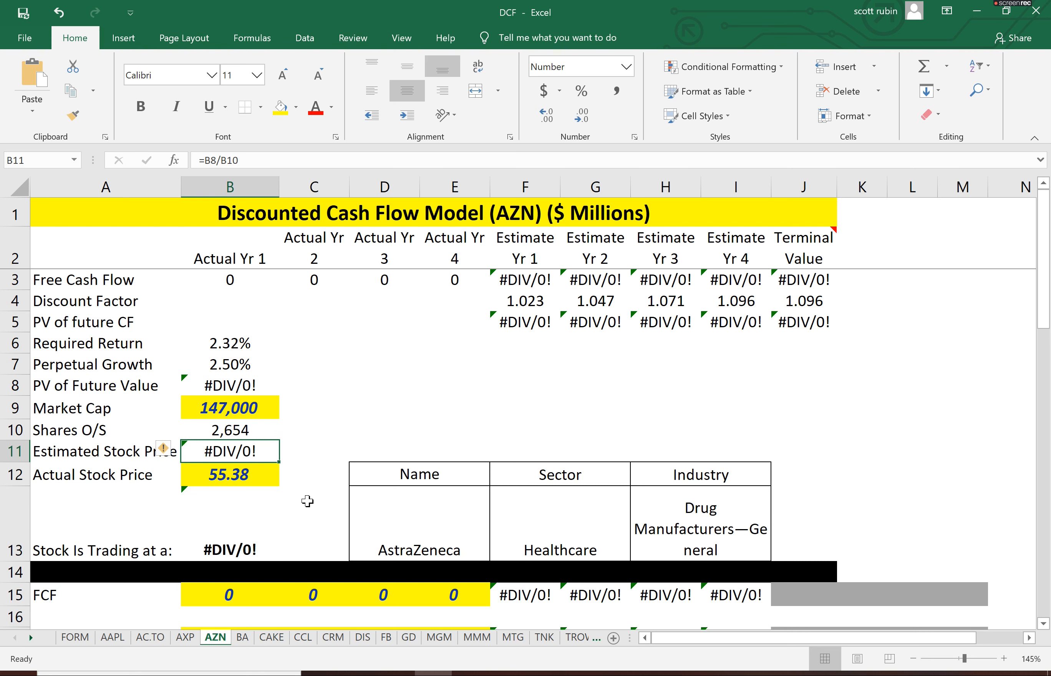
# Step: Review the PV of Future Value and Market Cap formulas
pyautogui.click(229, 384)
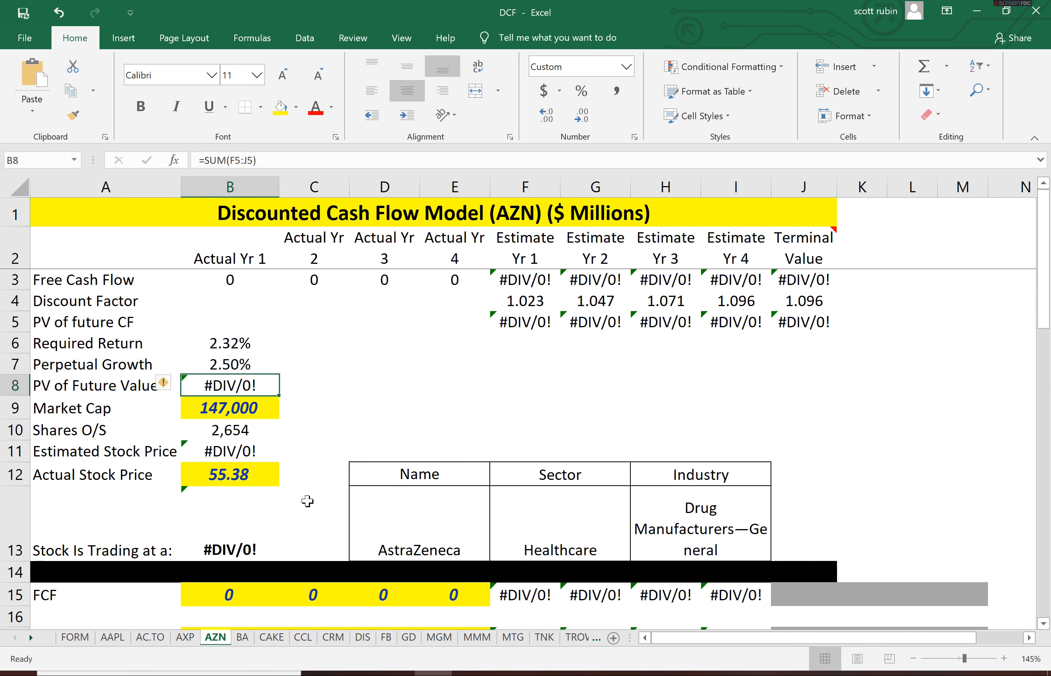
pyautogui.click(230, 407)
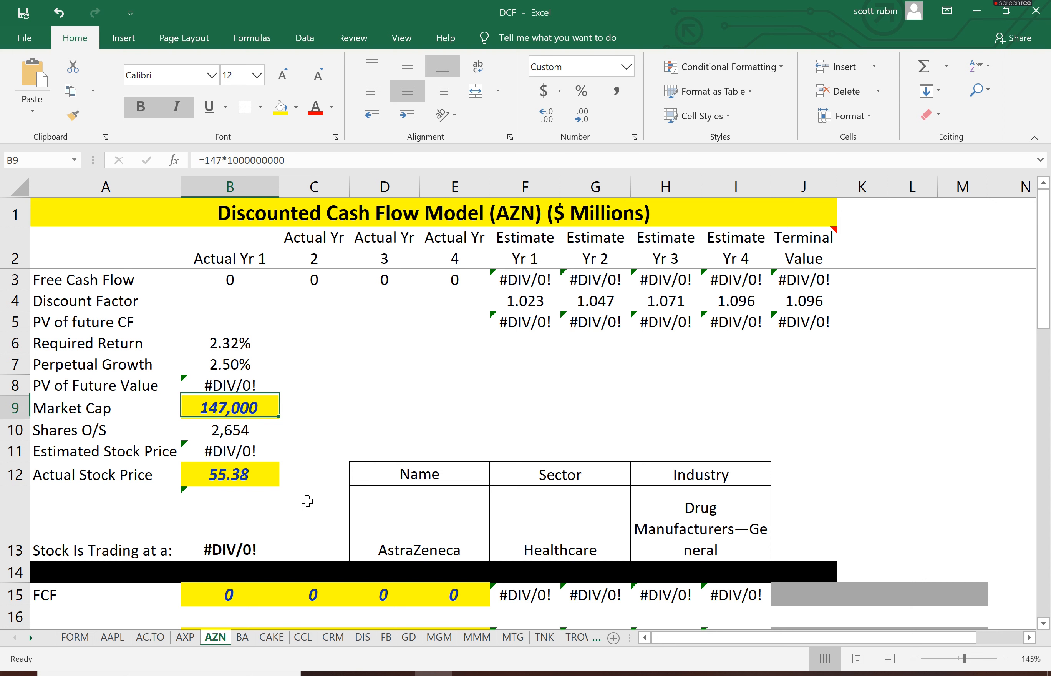
# Step: Show AZN's cash flow statement on Yahoo Finance and select the yearly Free Cash Flow figures
pyautogui.click(230, 450)
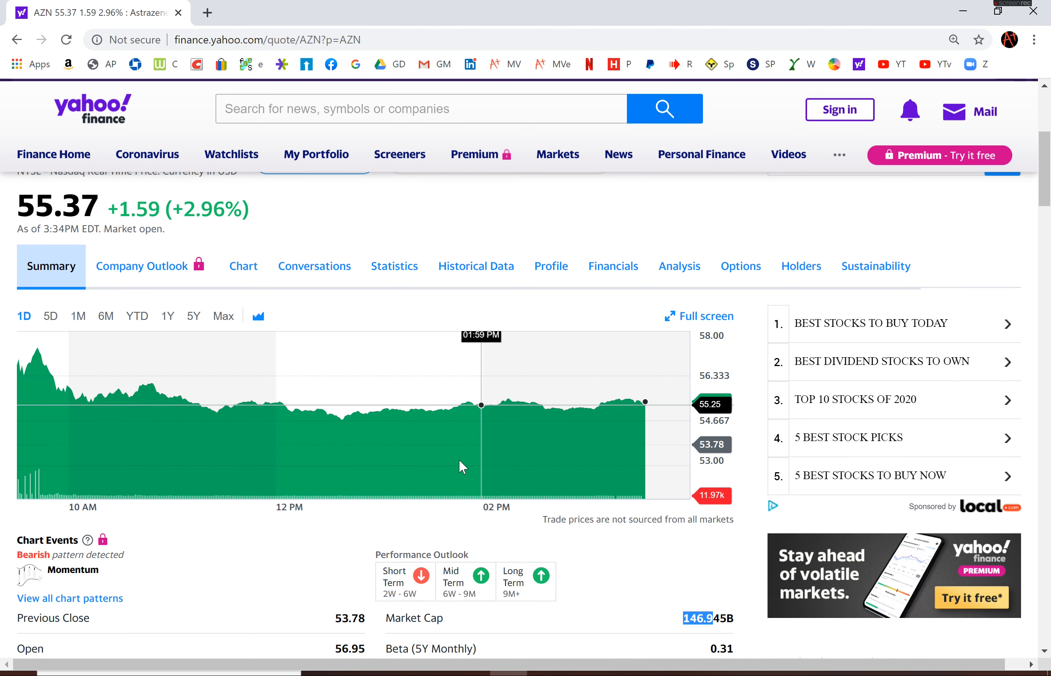
pyautogui.click(612, 265)
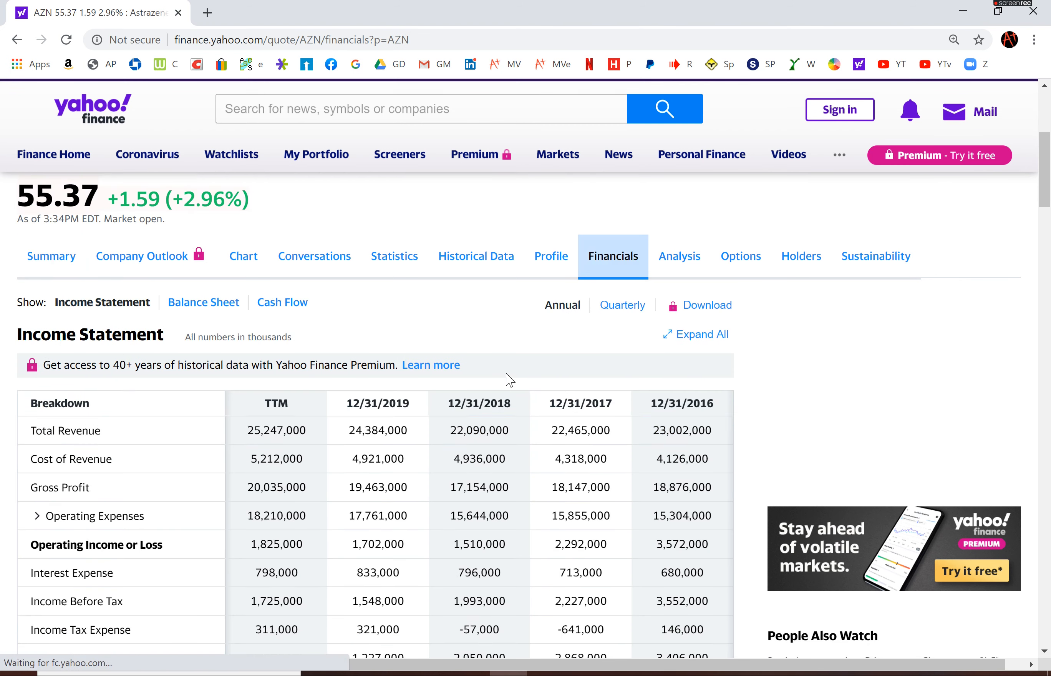
pyautogui.scroll(-3)
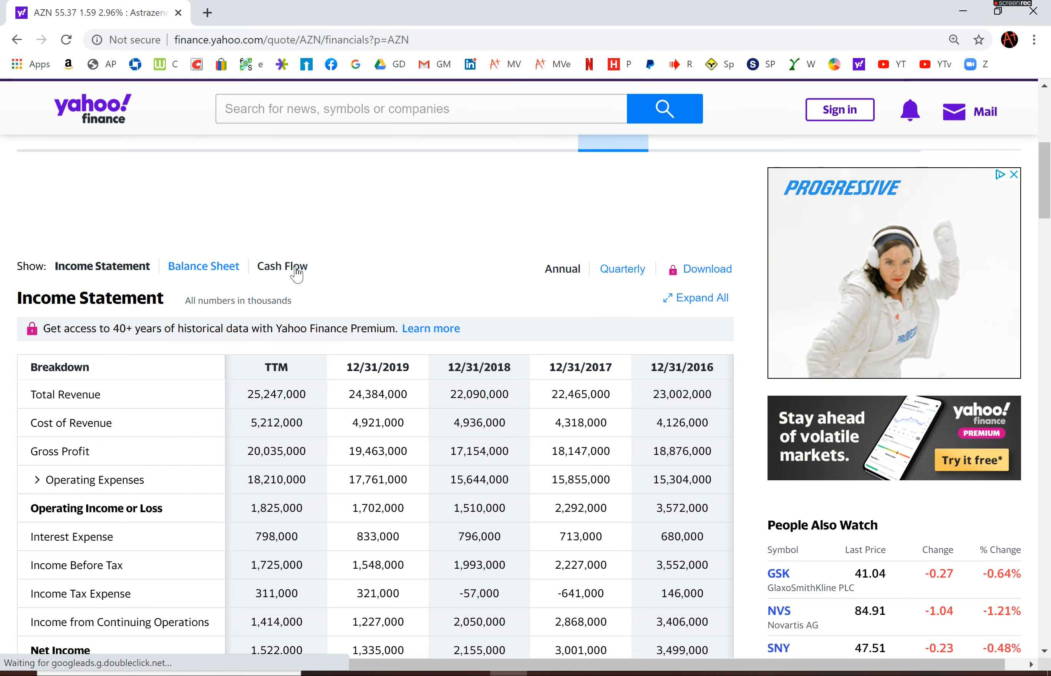
pyautogui.click(281, 266)
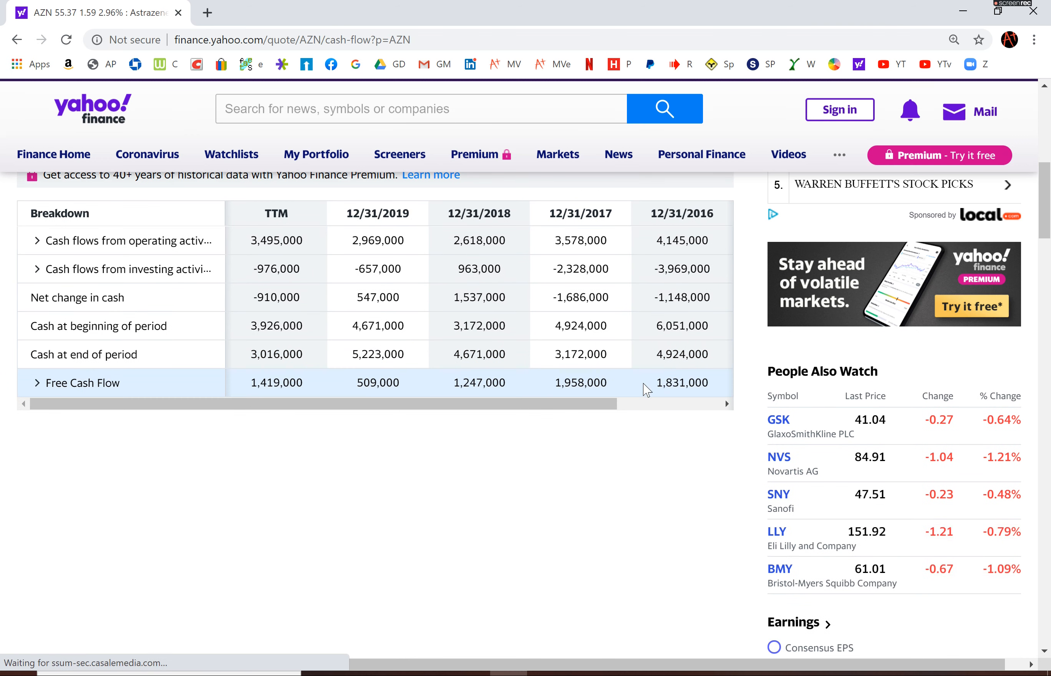
pyautogui.doubleClick(681, 382)
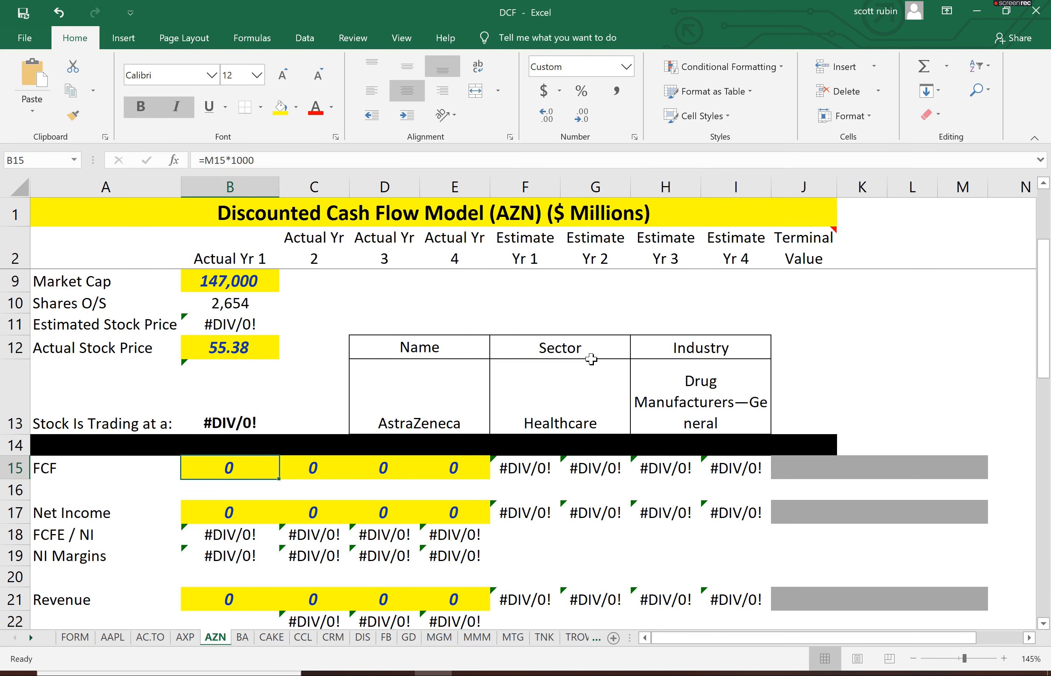
# Step: Paste the free cash flow figures as text into J15 so the row reads 1,831, 1,958, 1,247, 509
pyautogui.click(863, 467)
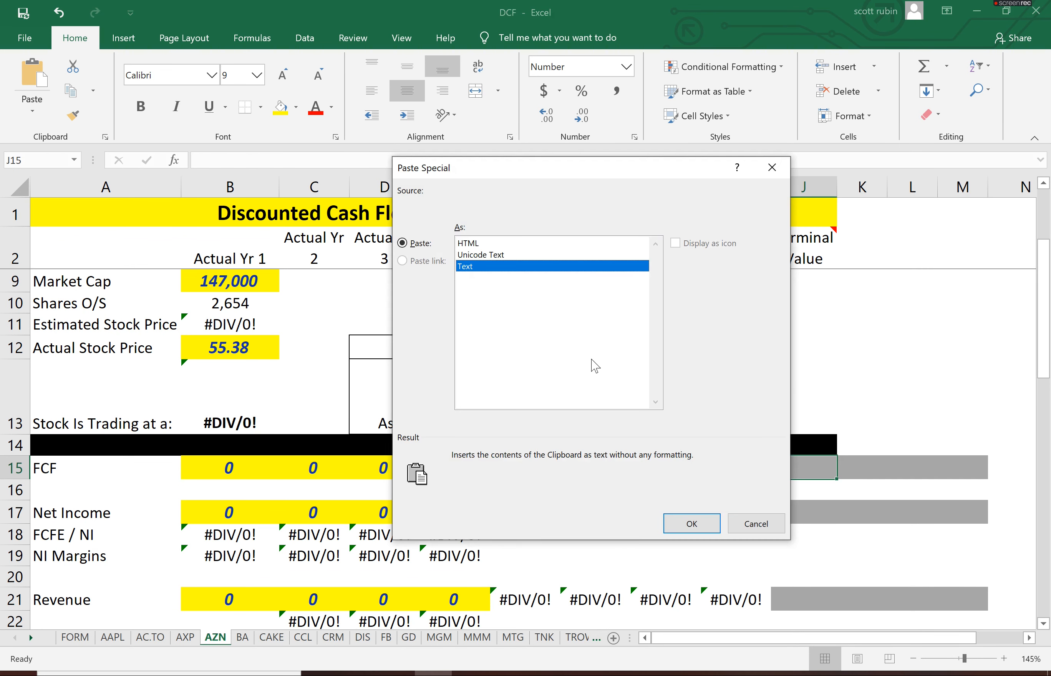
pyautogui.click(691, 523)
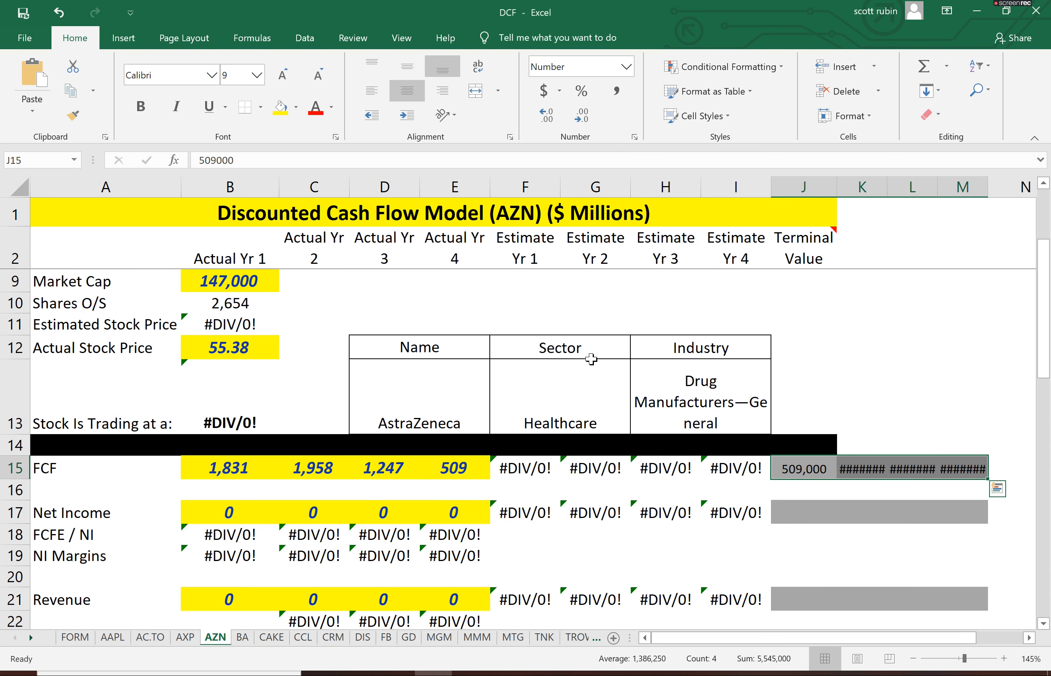
pyautogui.click(71, 512)
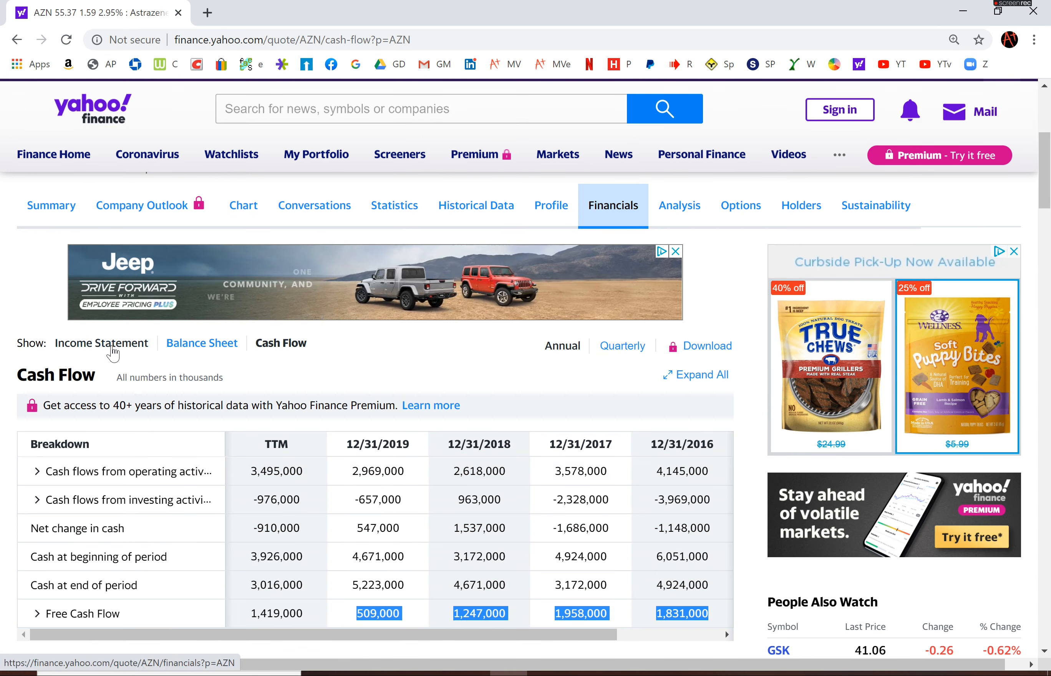
# Step: Return to AZN's income statement and scroll to the Net Income row
pyautogui.click(101, 343)
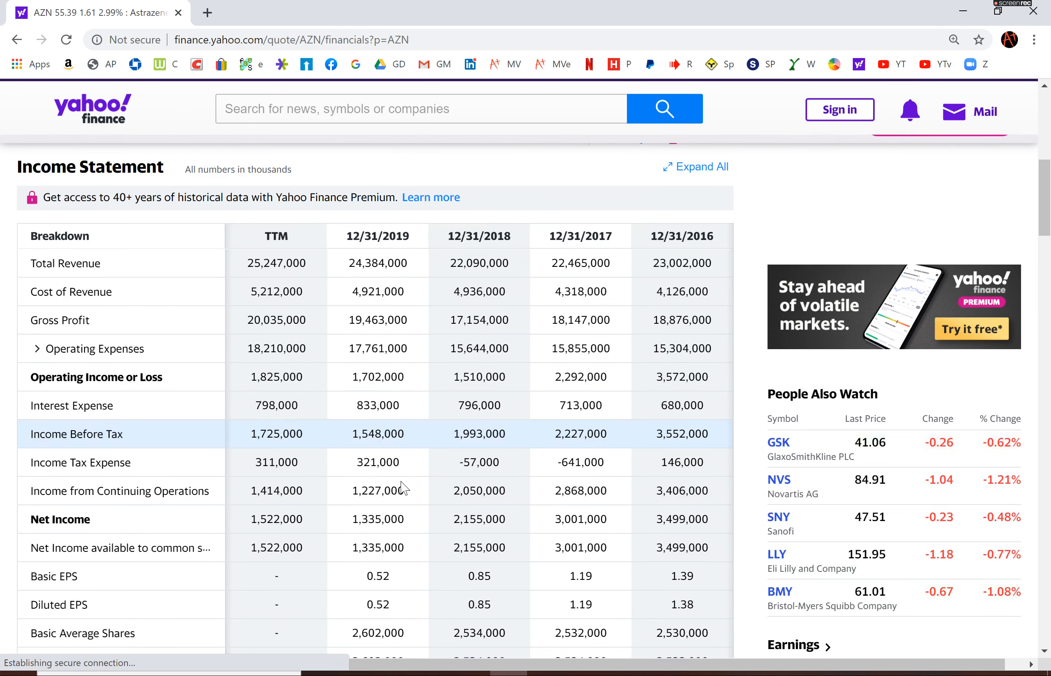
pyautogui.scroll(-3)
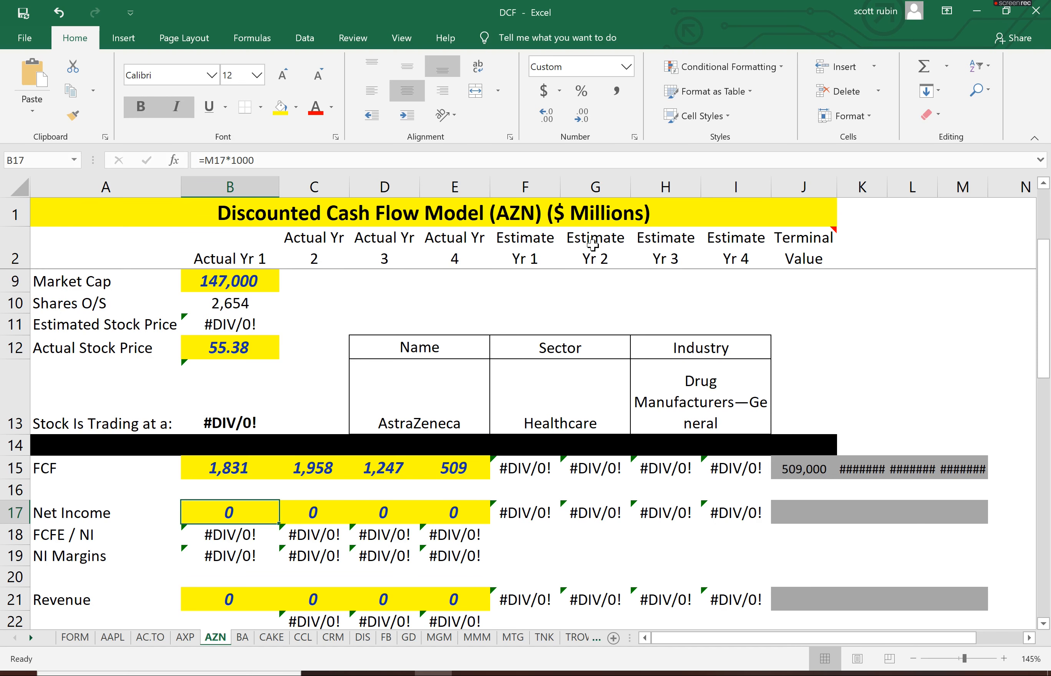
# Step: Paste net income as text into J17 so the row reads 3,499, 3,001, 2,155, 1,335
pyautogui.click(803, 511)
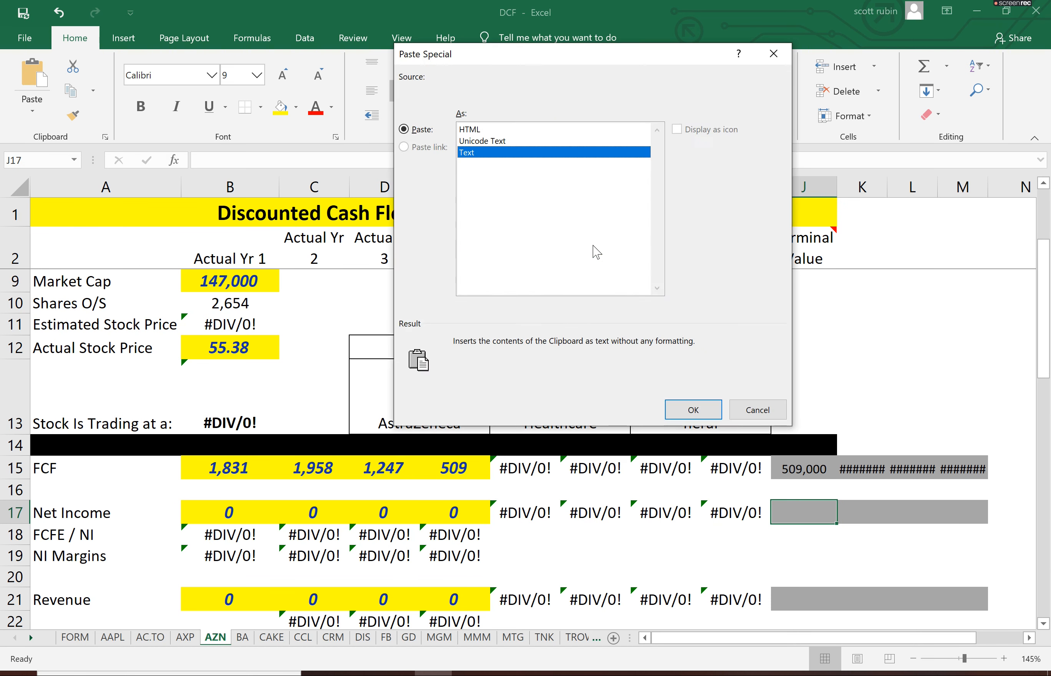
pyautogui.click(692, 409)
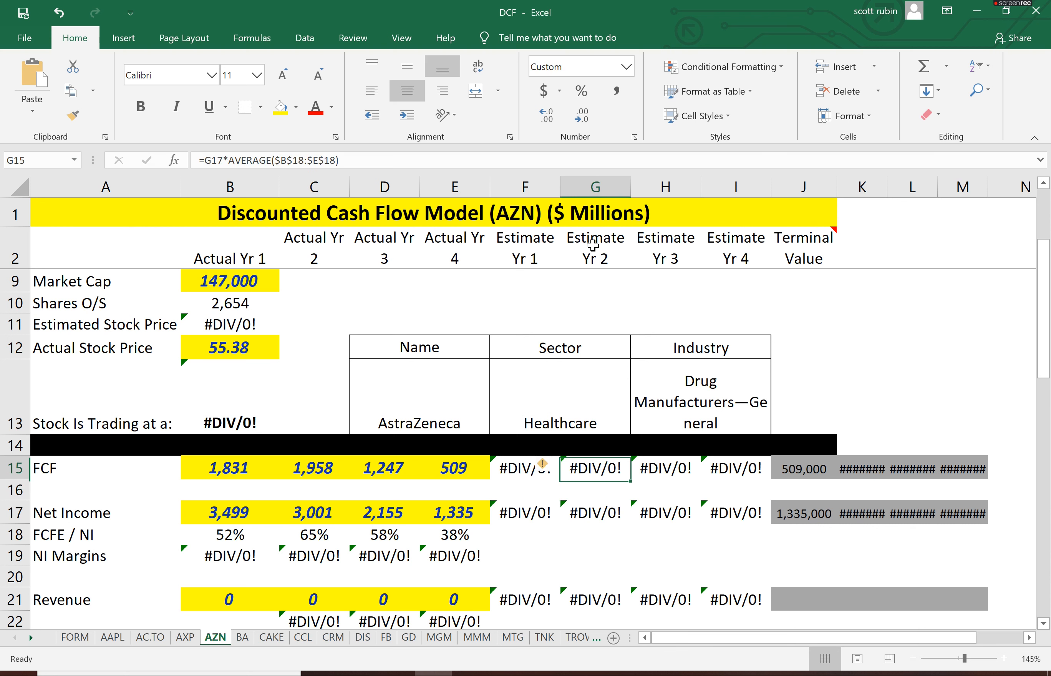
# Step: Check the FCF and Net Income formulas in B15, C15 and C17
pyautogui.click(229, 468)
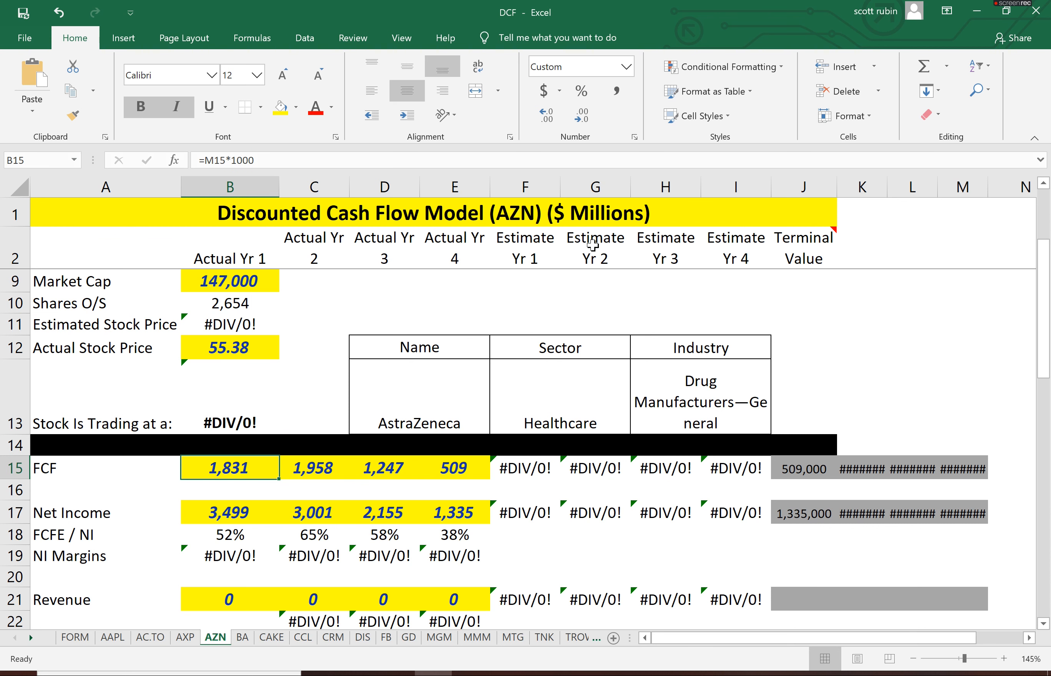
pyautogui.click(455, 468)
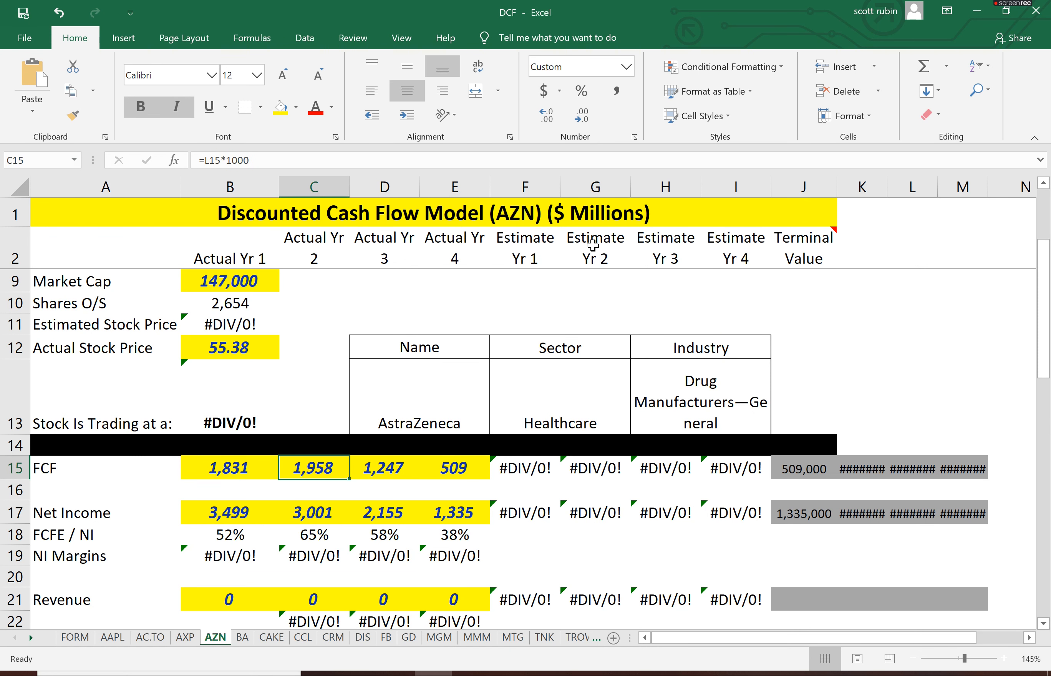
pyautogui.click(313, 490)
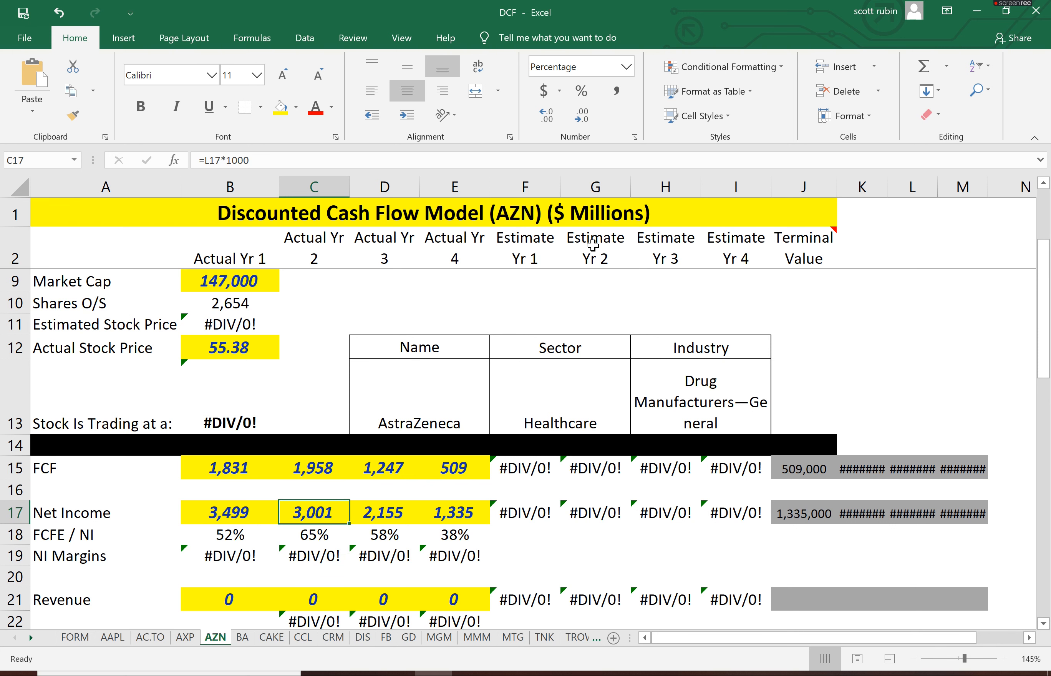
pyautogui.click(454, 511)
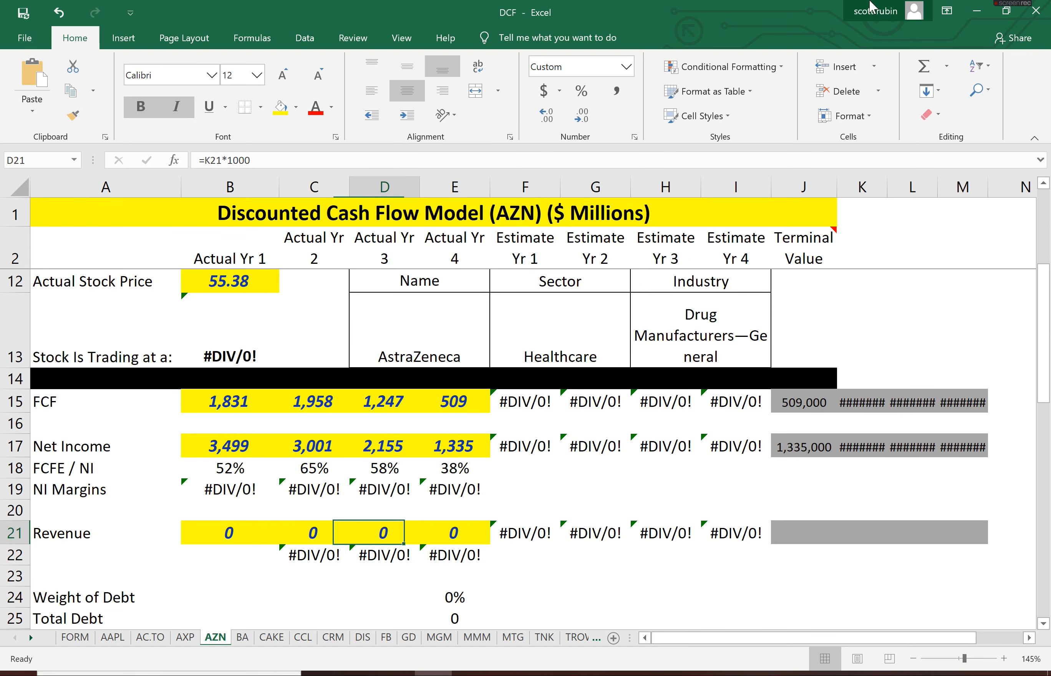
pyautogui.click(803, 531)
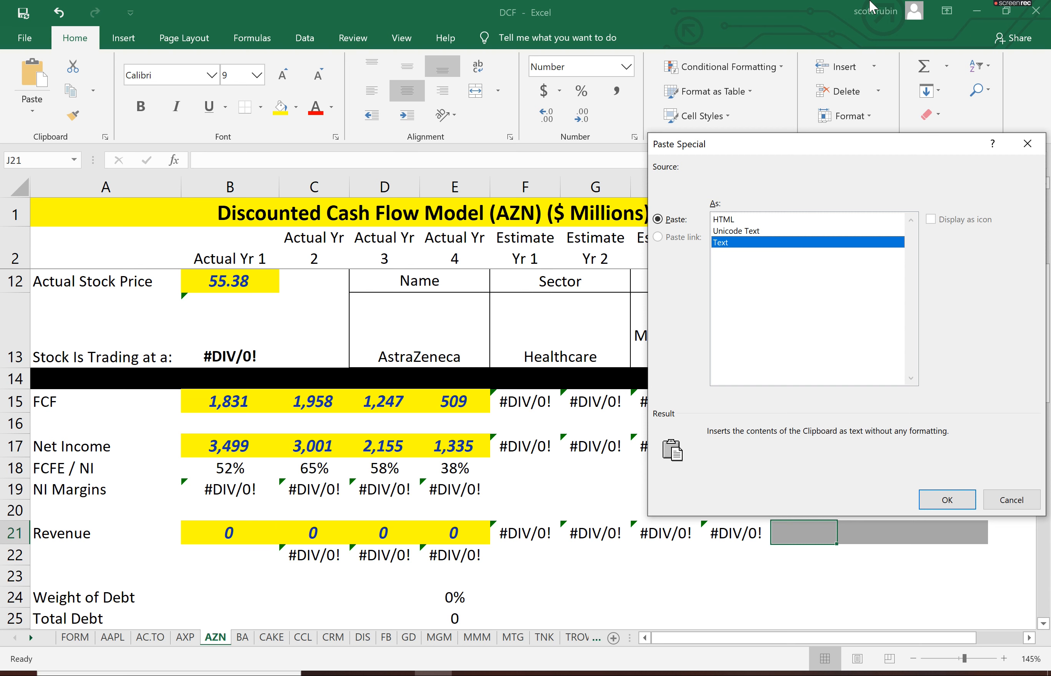
pyautogui.click(946, 499)
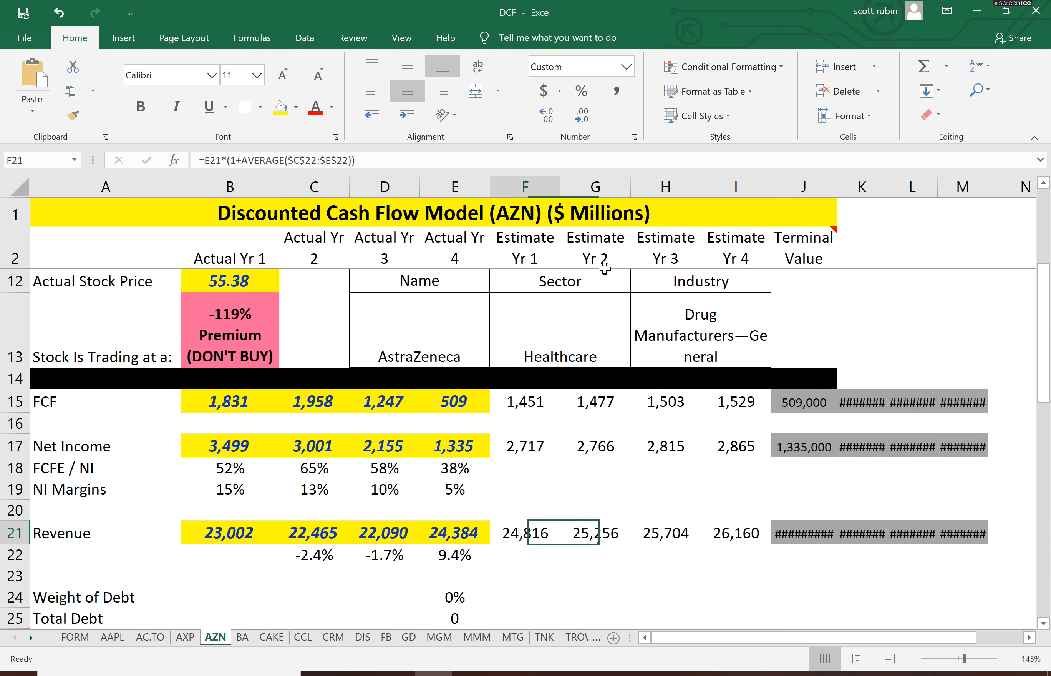
pyautogui.click(230, 532)
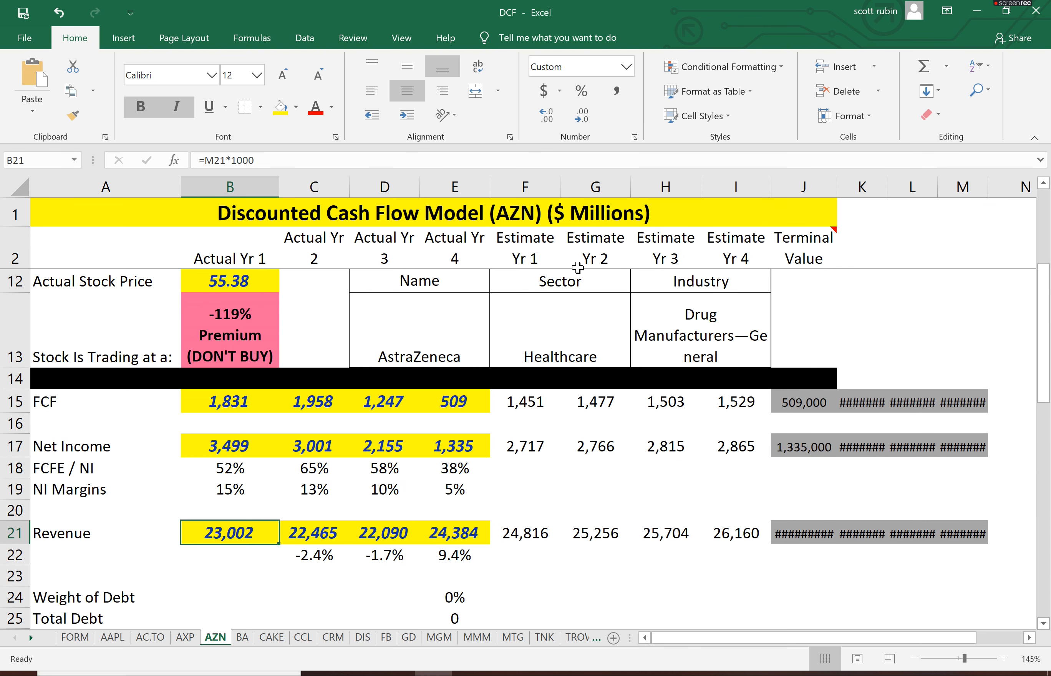
pyautogui.moveTo(360, 501)
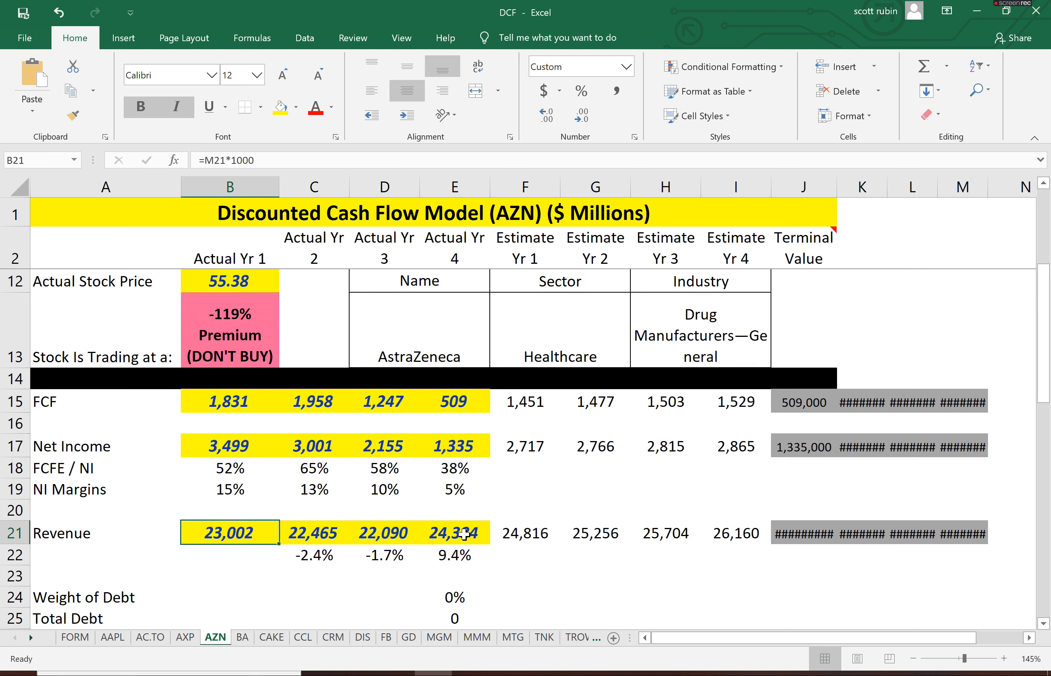
pyautogui.moveTo(556, 443)
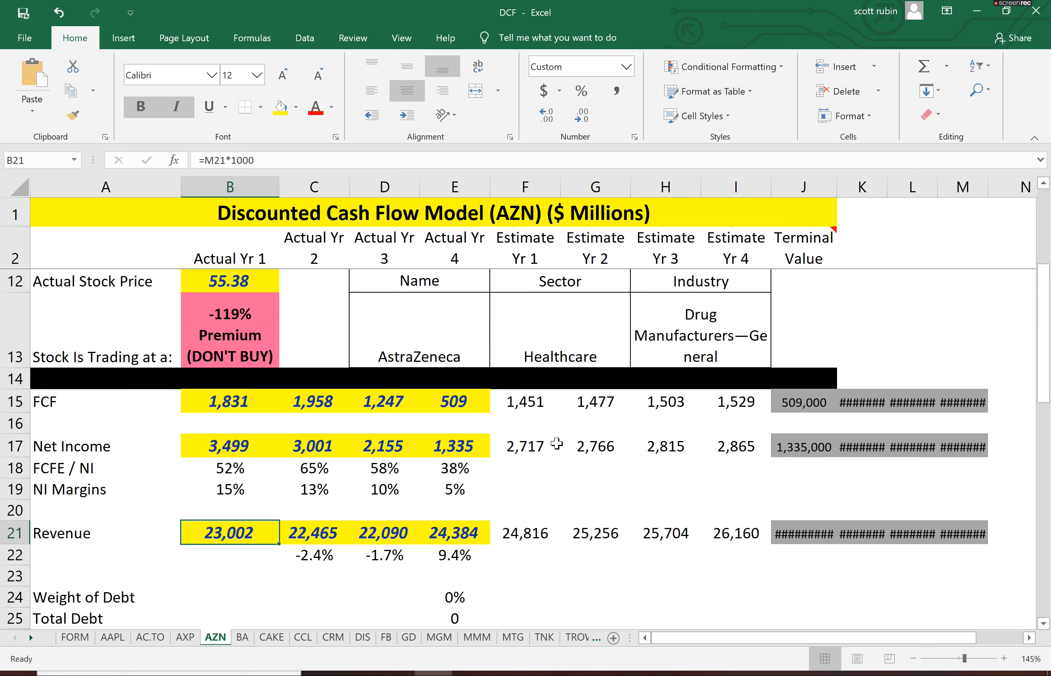
pyautogui.moveTo(595, 458)
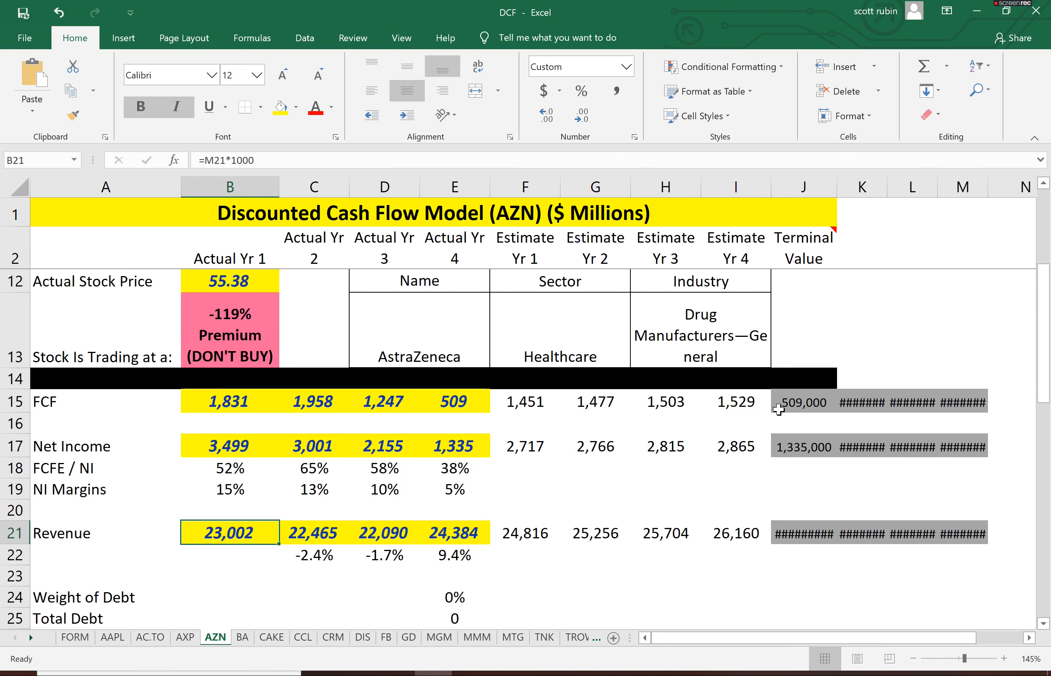
pyautogui.moveTo(705, 532)
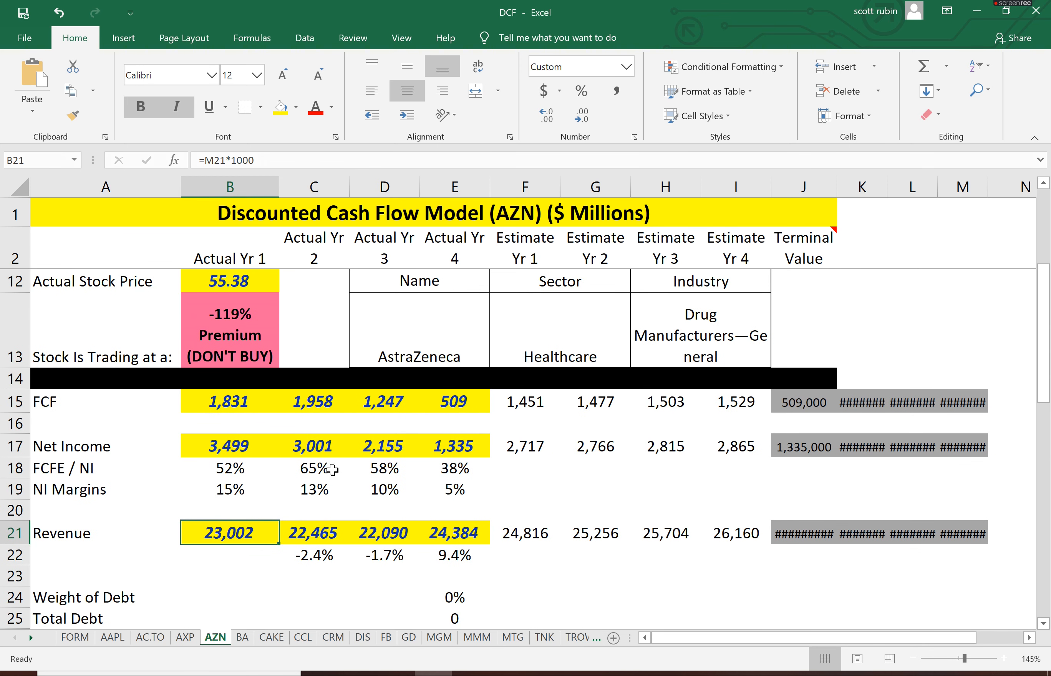
# Step: Enter AstraZeneca's 2019 interest expense of 833 in E28 of the debt section
pyautogui.scroll(-3)
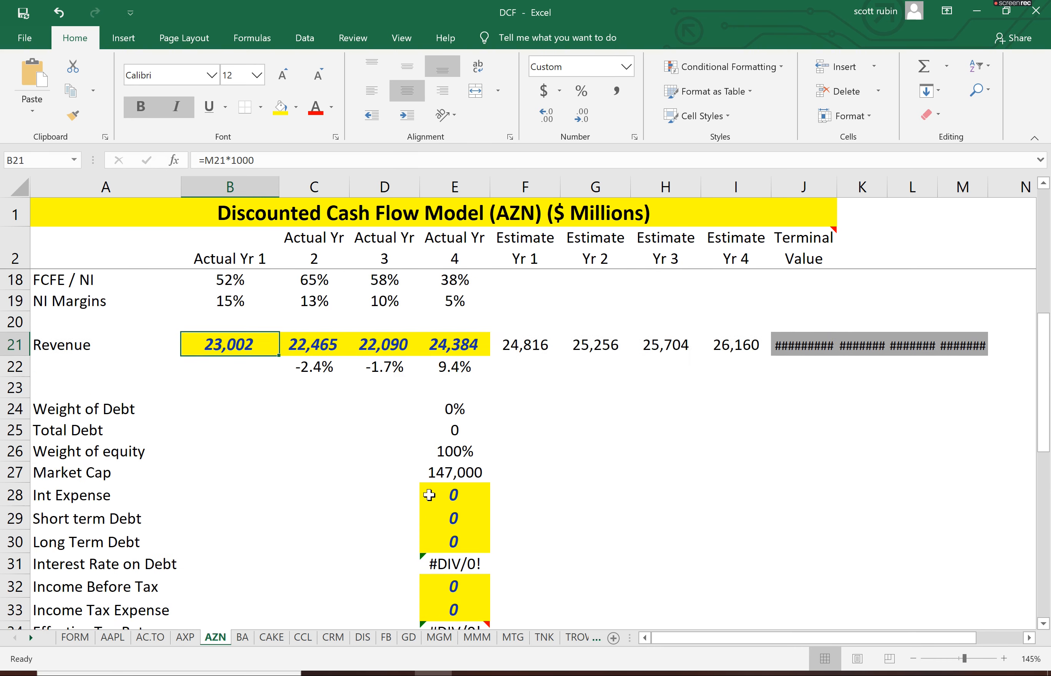
pyautogui.scroll(-3)
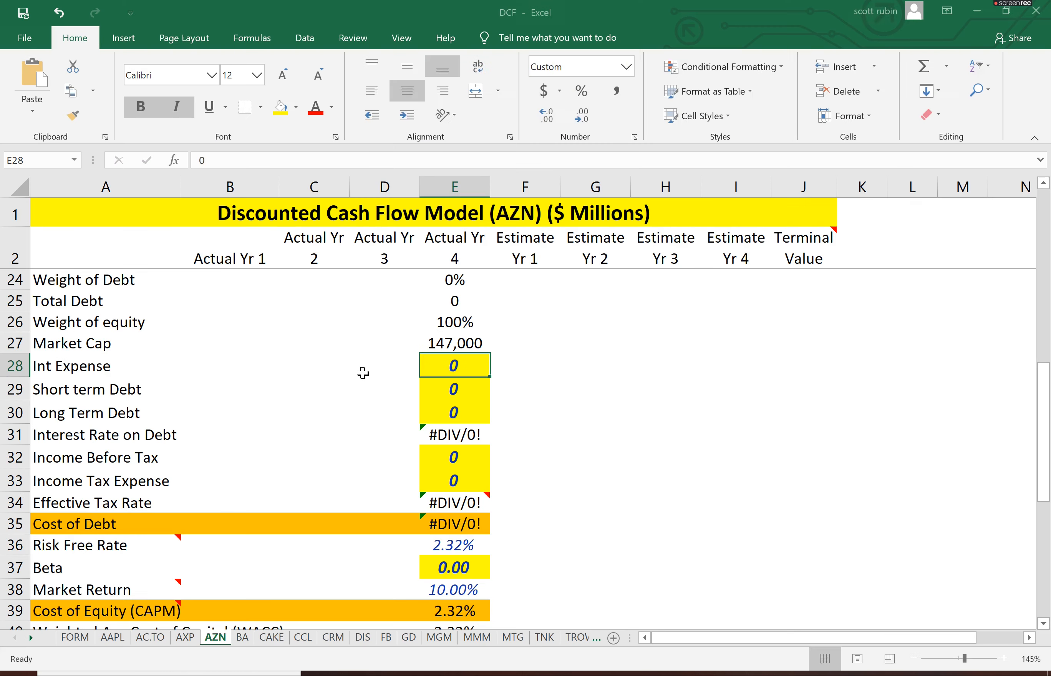
pyautogui.write('833,000000')
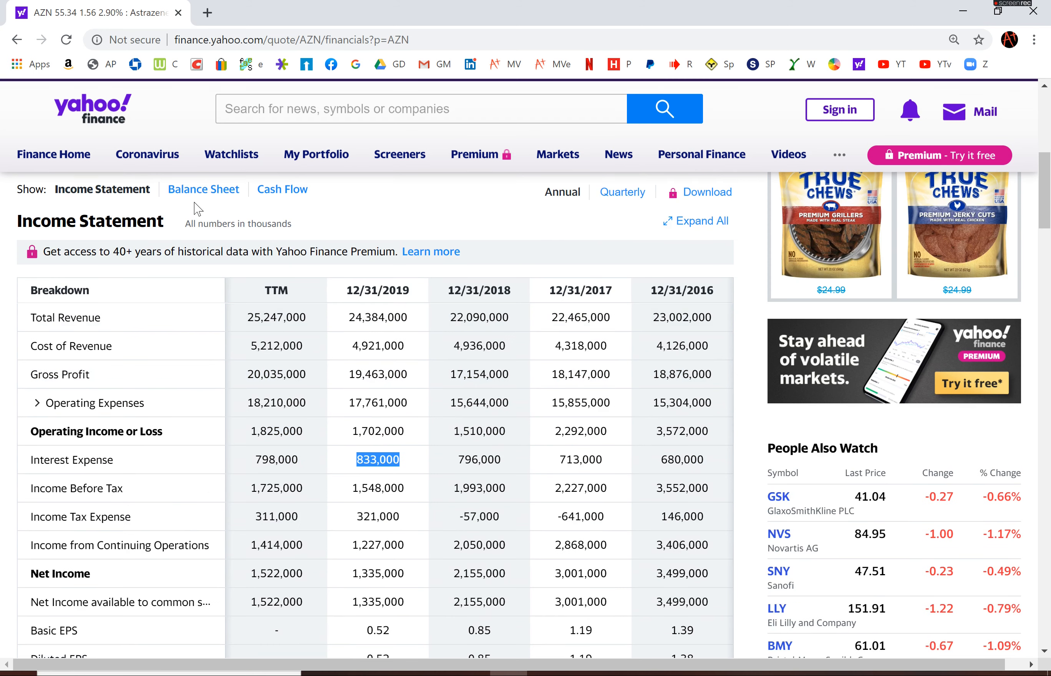
# Step: On AZN's balance sheet, expand liabilities and pick out 2019 current debt 1,822,000 for short-term debt of 1,822
pyautogui.click(202, 189)
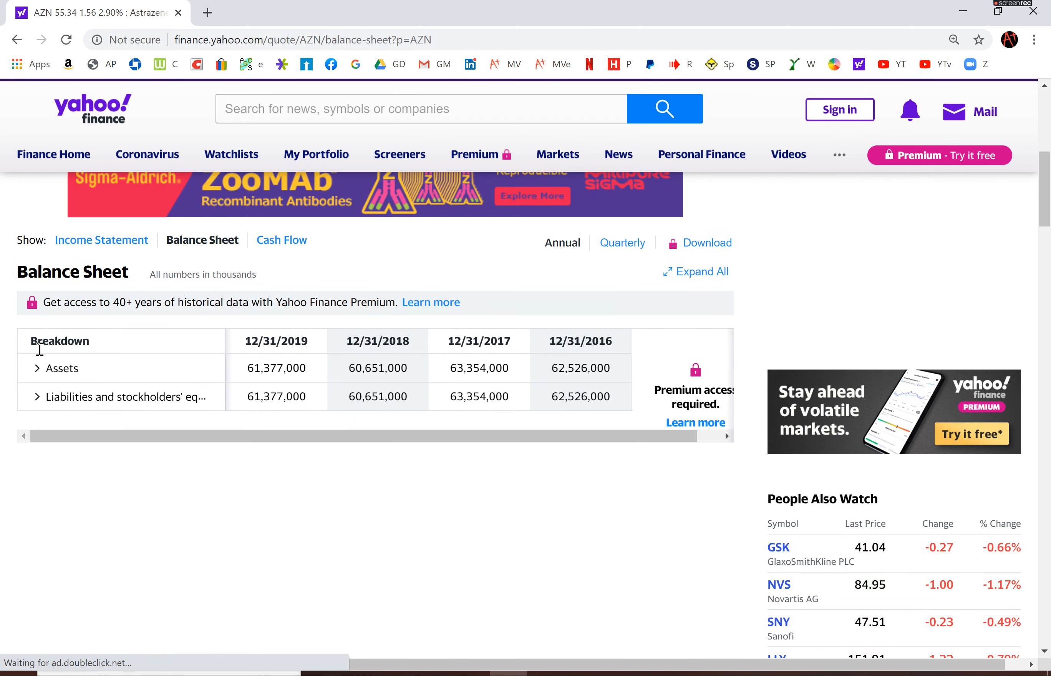
pyautogui.click(35, 396)
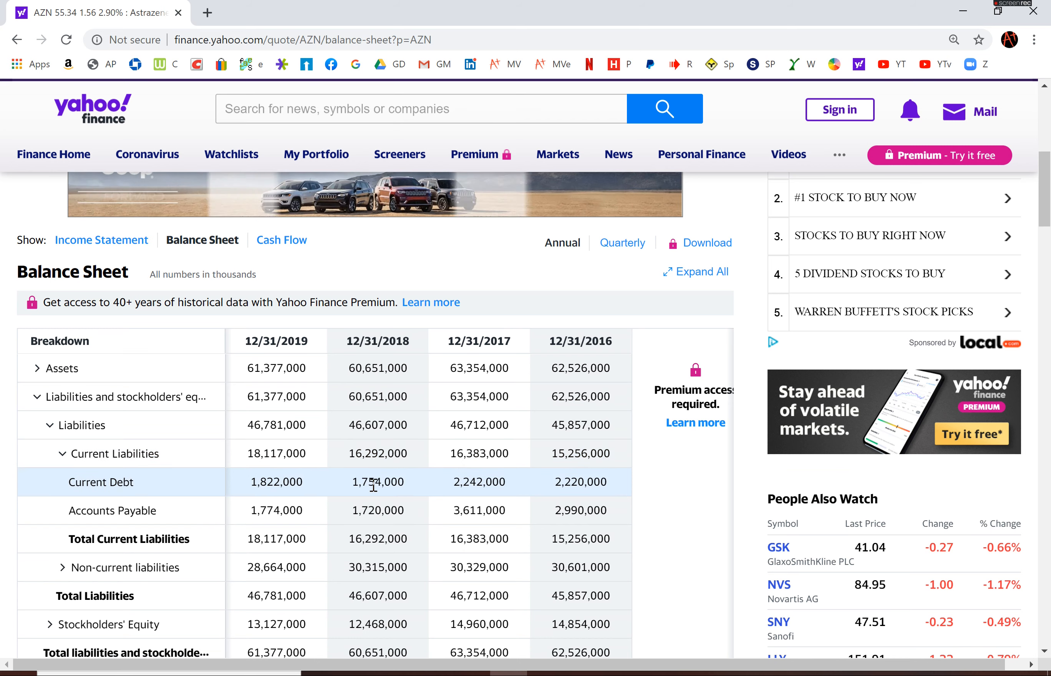
pyautogui.doubleClick(274, 481)
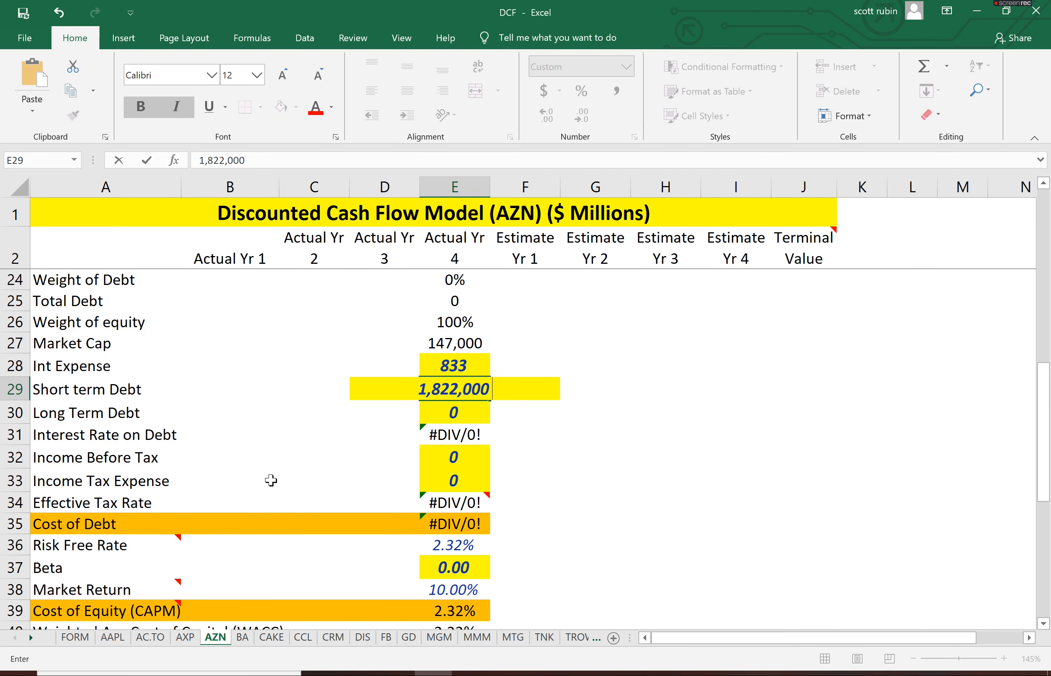
pyautogui.write('000')
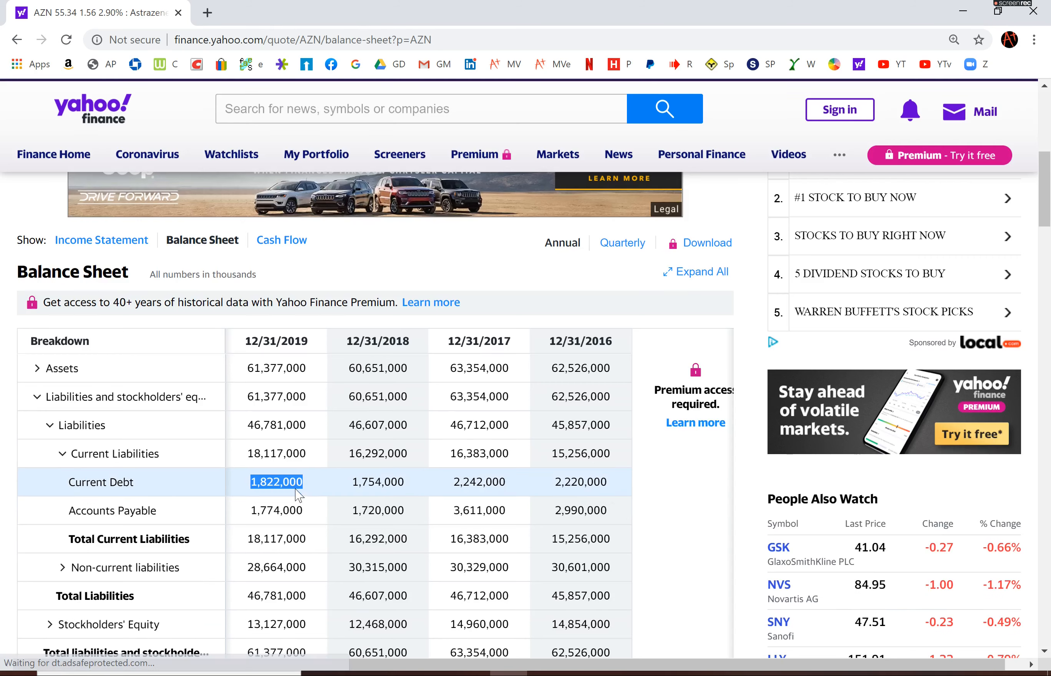
pyautogui.scroll(-3)
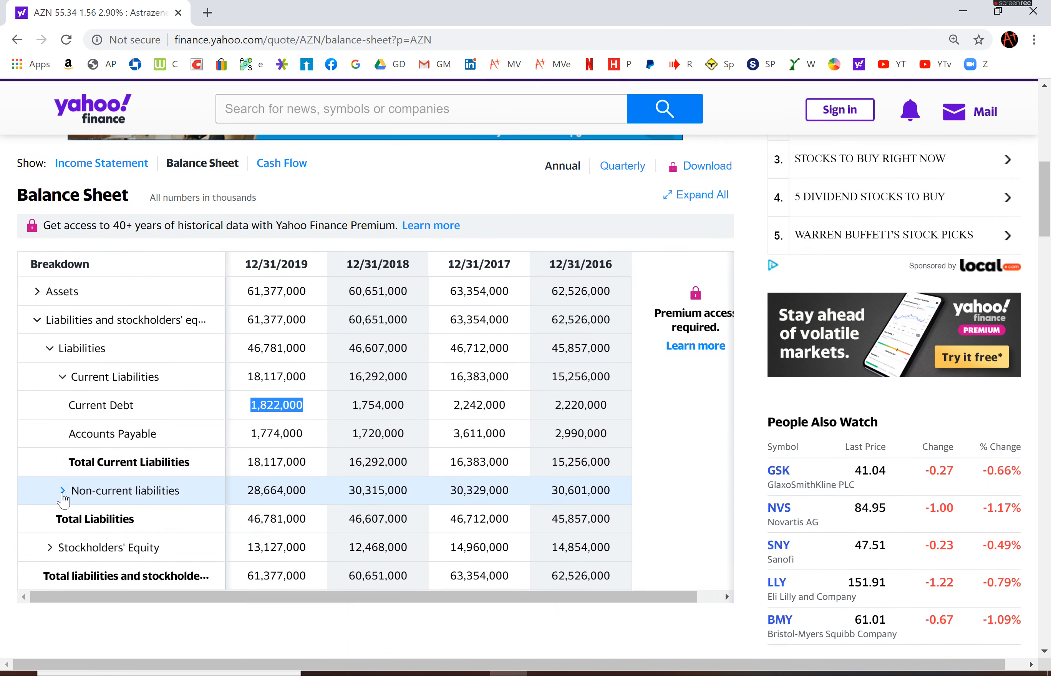
pyautogui.click(63, 489)
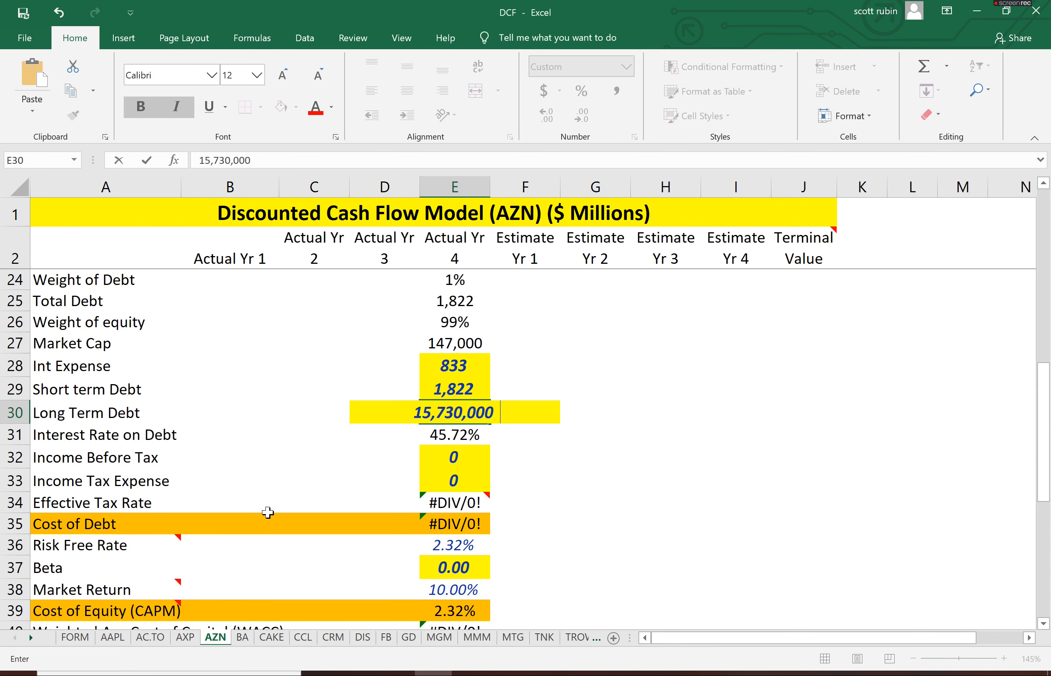
# Step: Enter long-term debt of 15,730 in E30, giving total debt 17,552 and 4.75% interest rate on debt
pyautogui.write('000')
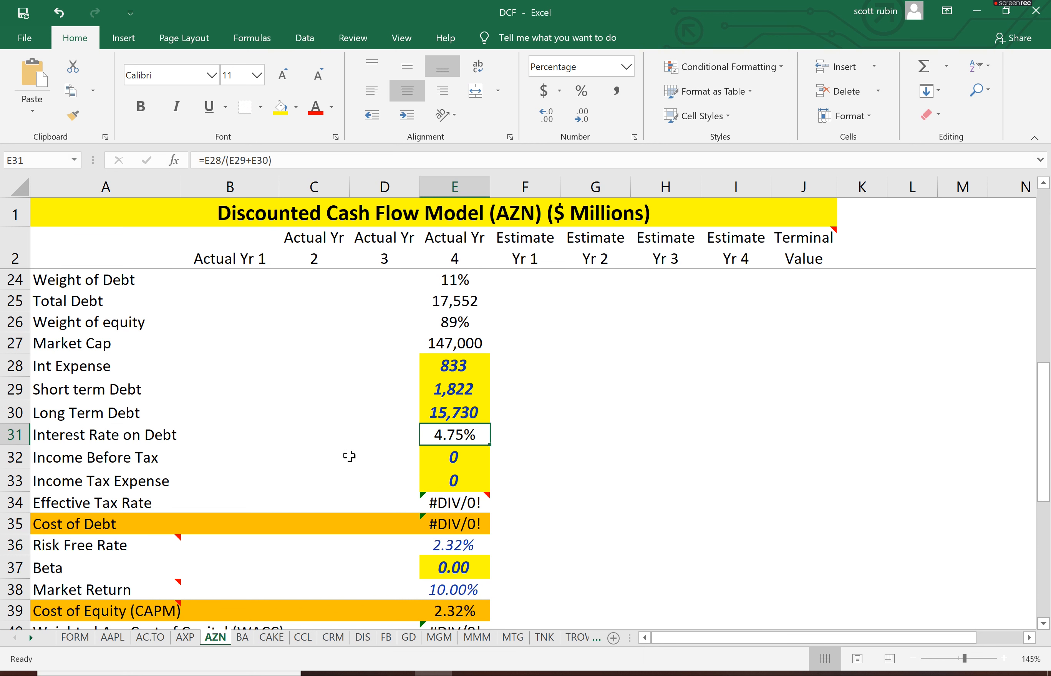
pyautogui.moveTo(426, 473)
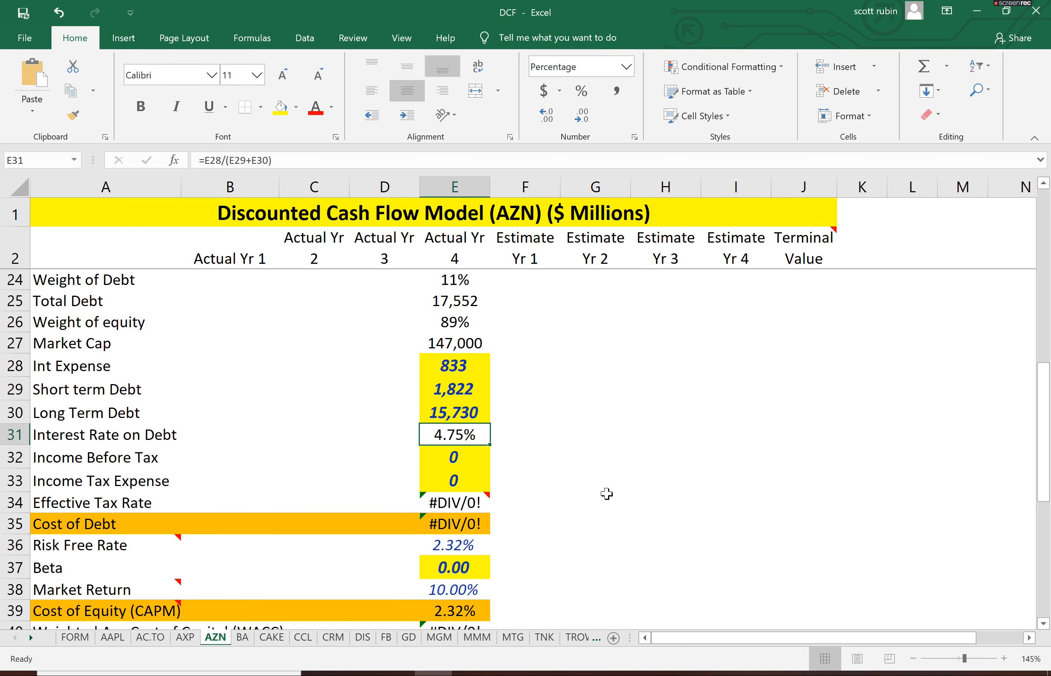
pyautogui.moveTo(543, 484)
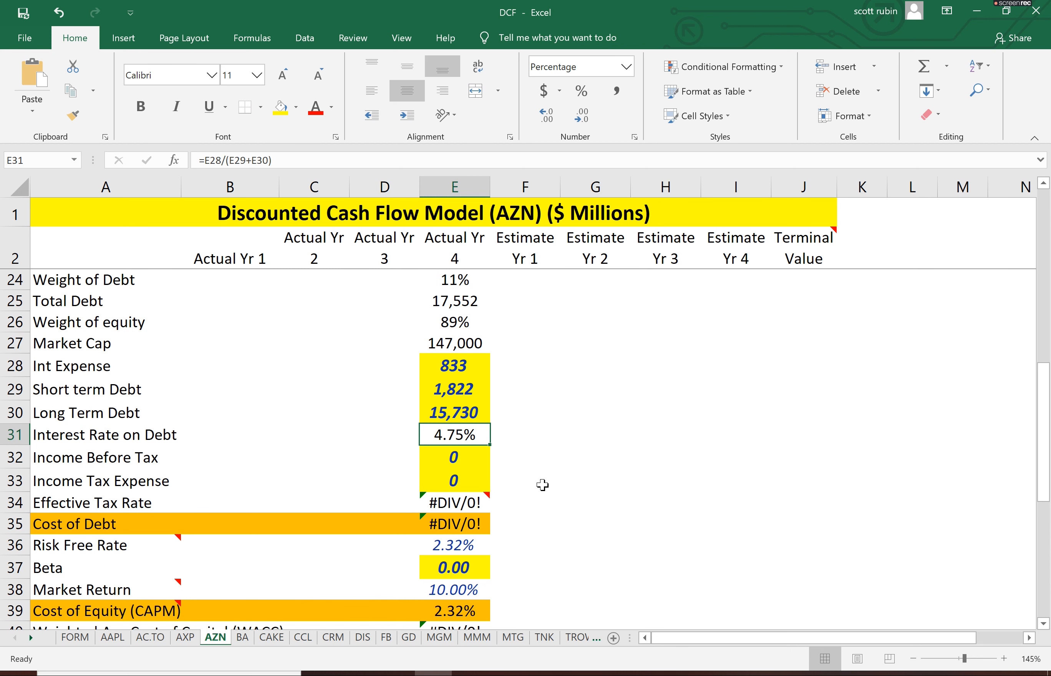
pyautogui.click(455, 480)
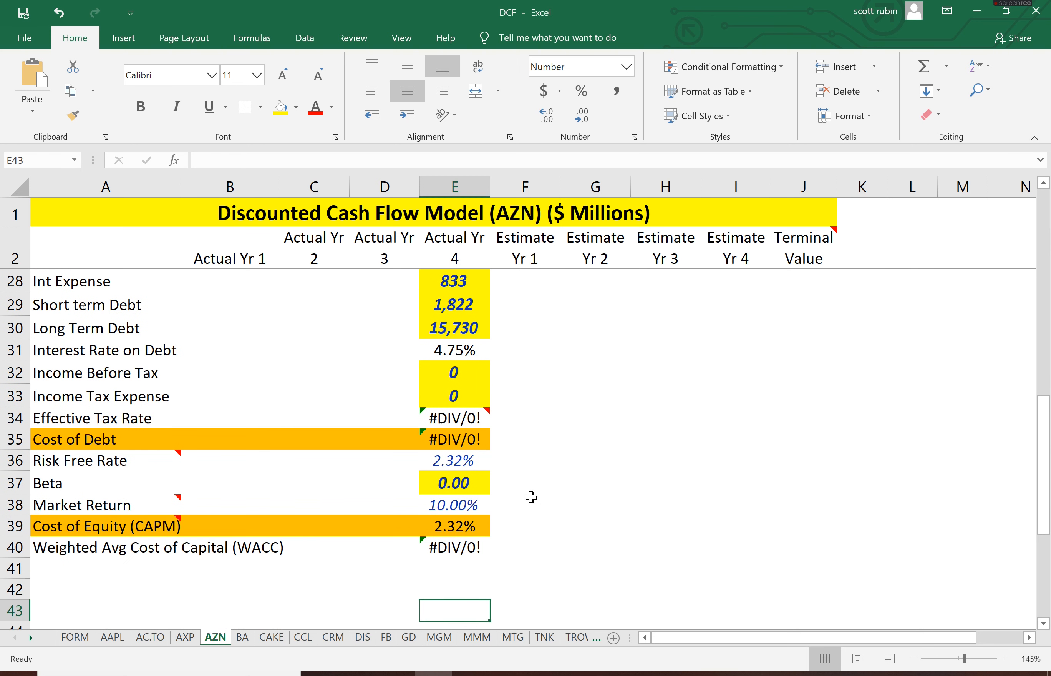
pyautogui.click(453, 372)
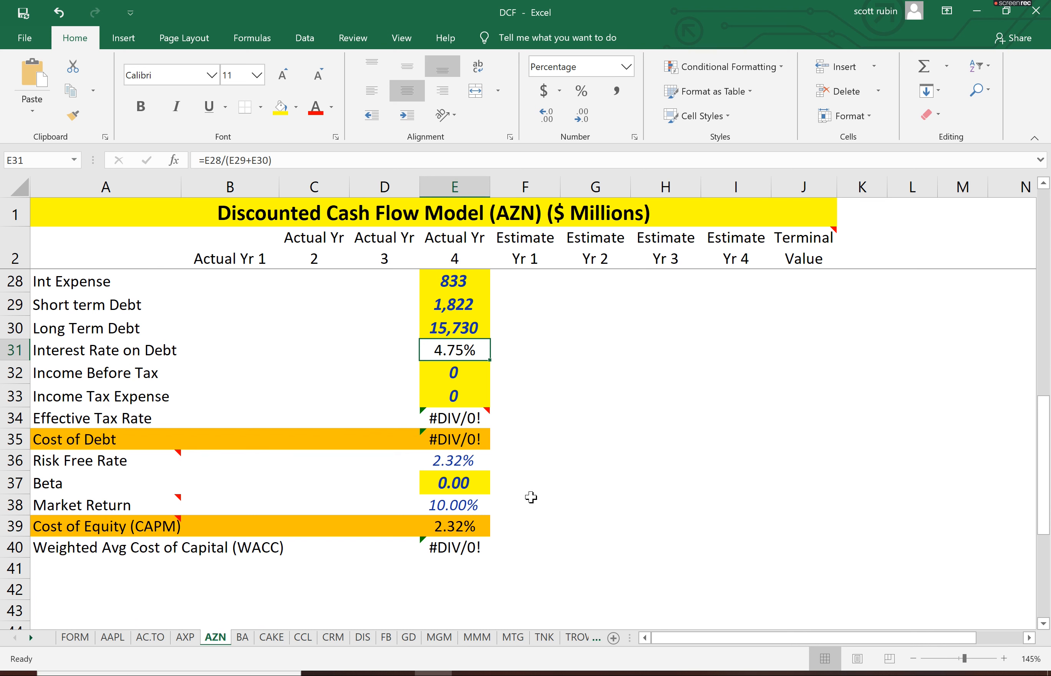
# Step: Enter income before tax 1,548 and tax expense 321 from the income statement, giving a 20.74% tax rate
pyautogui.click(454, 372)
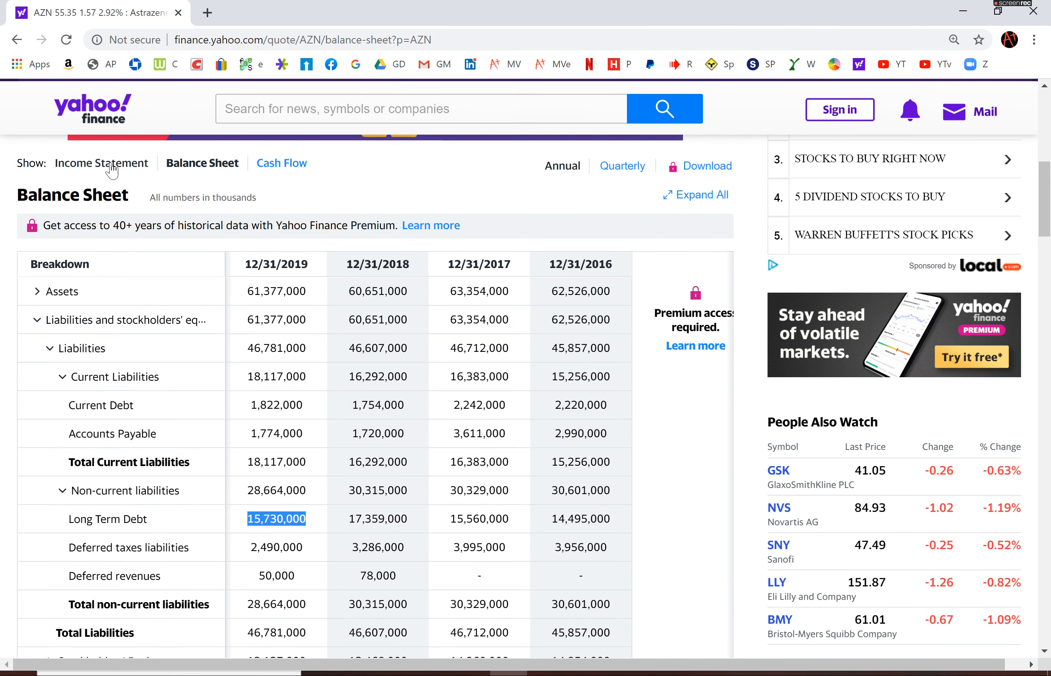
pyautogui.click(102, 162)
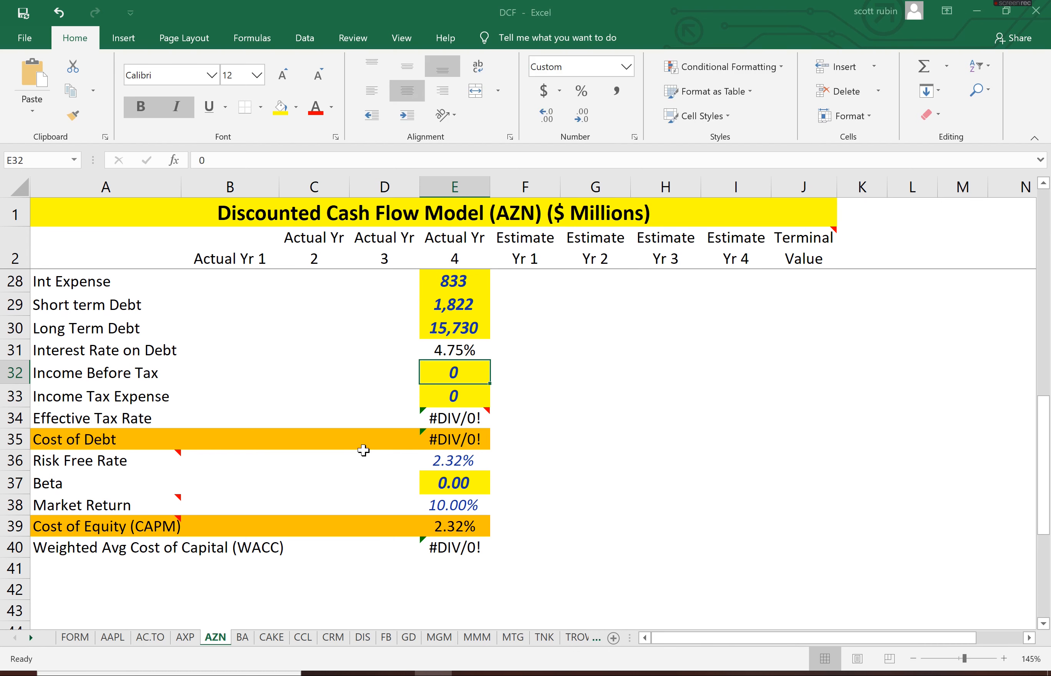
pyautogui.write('1,548,00000')
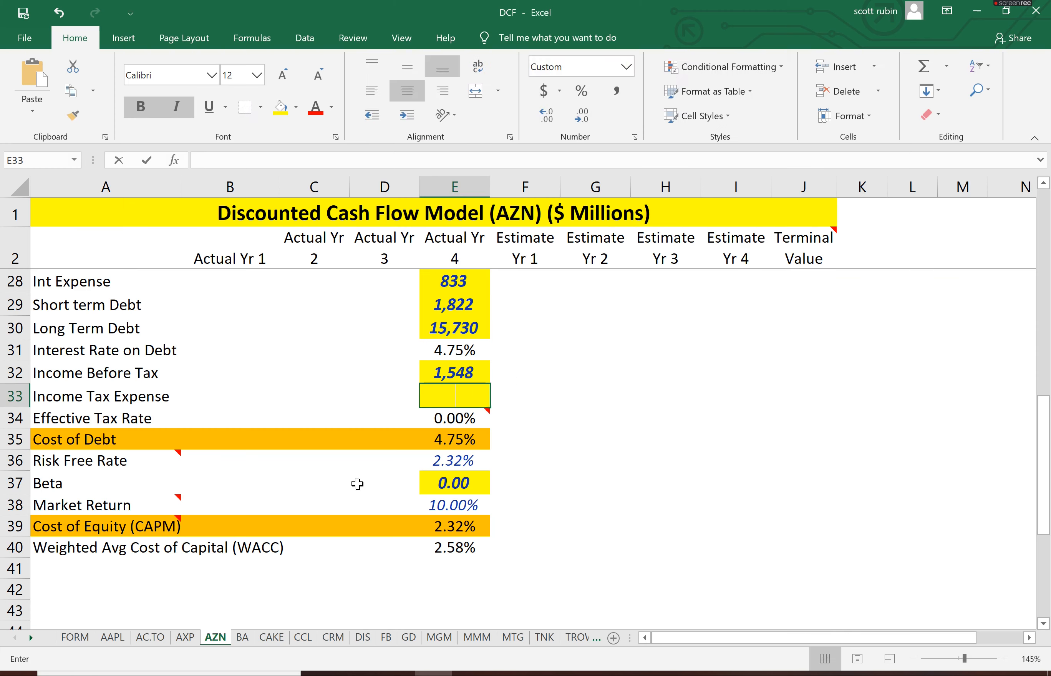
pyautogui.write('321')
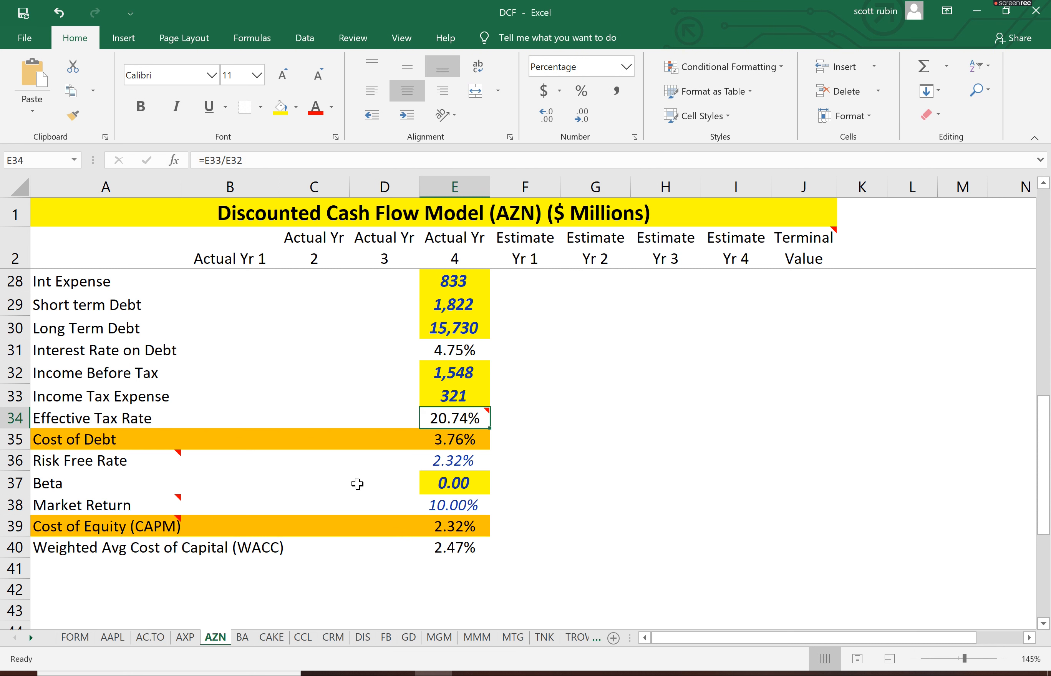
pyautogui.moveTo(342, 511)
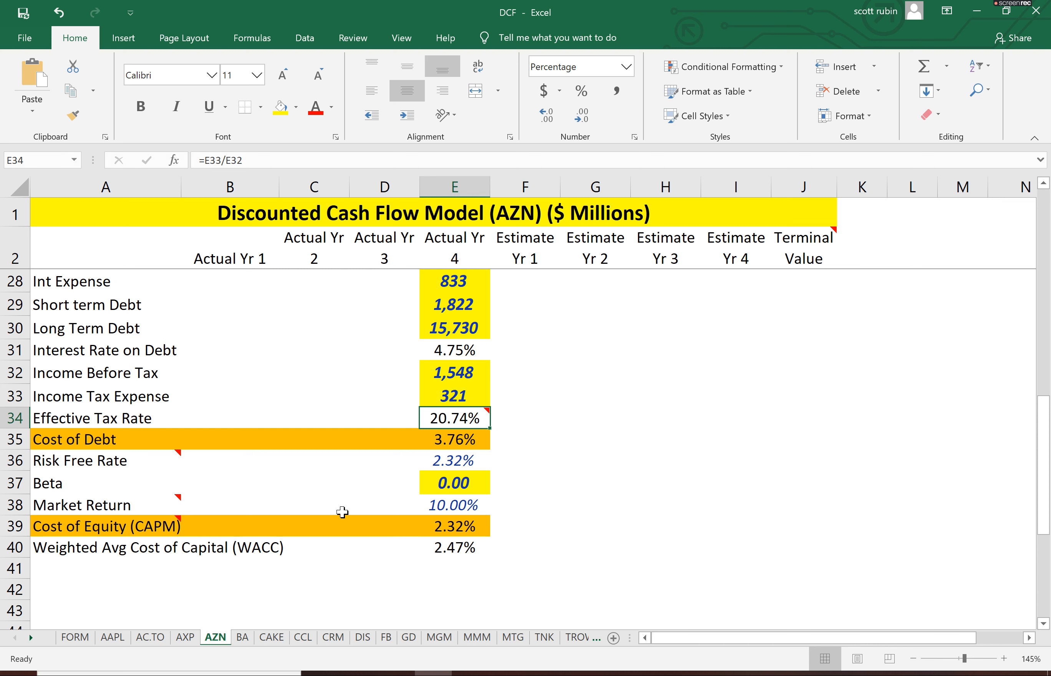
pyautogui.moveTo(420, 372)
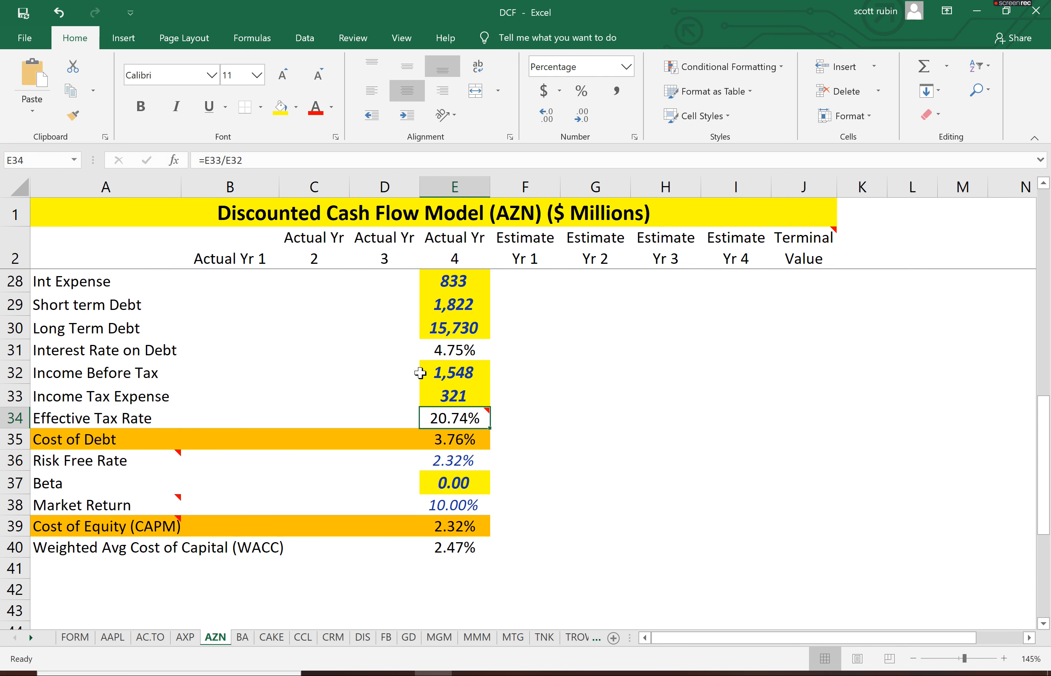
# Step: Take AZN's beta 0.31 from the Yahoo summary into E37, giving 4.70% cost of equity and 4.60% WACC
pyautogui.click(454, 349)
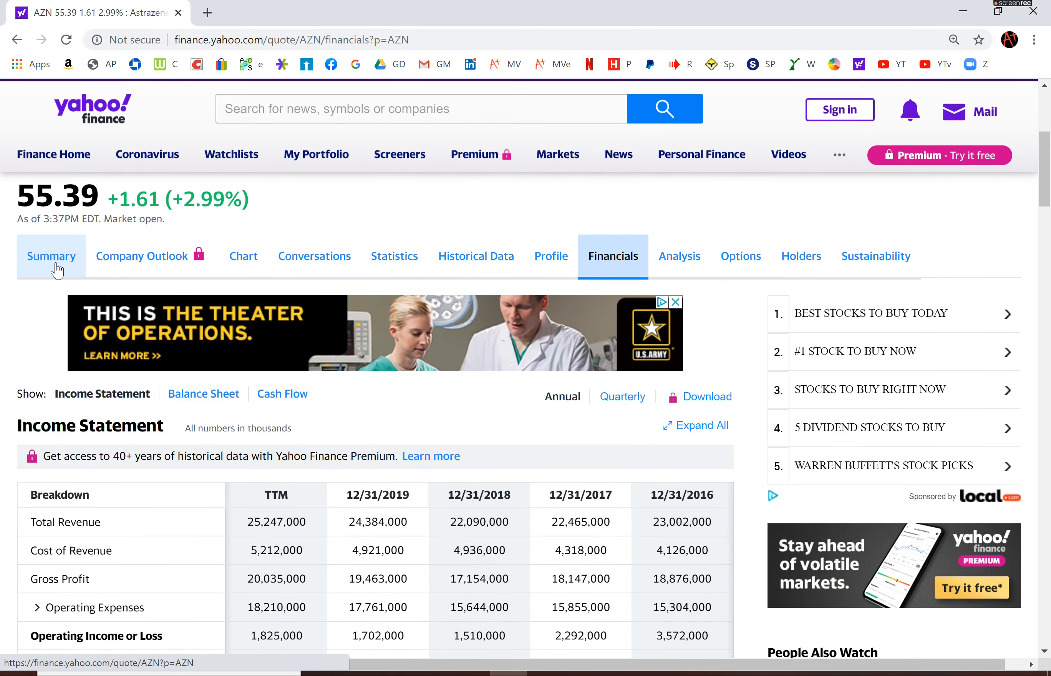
pyautogui.click(50, 255)
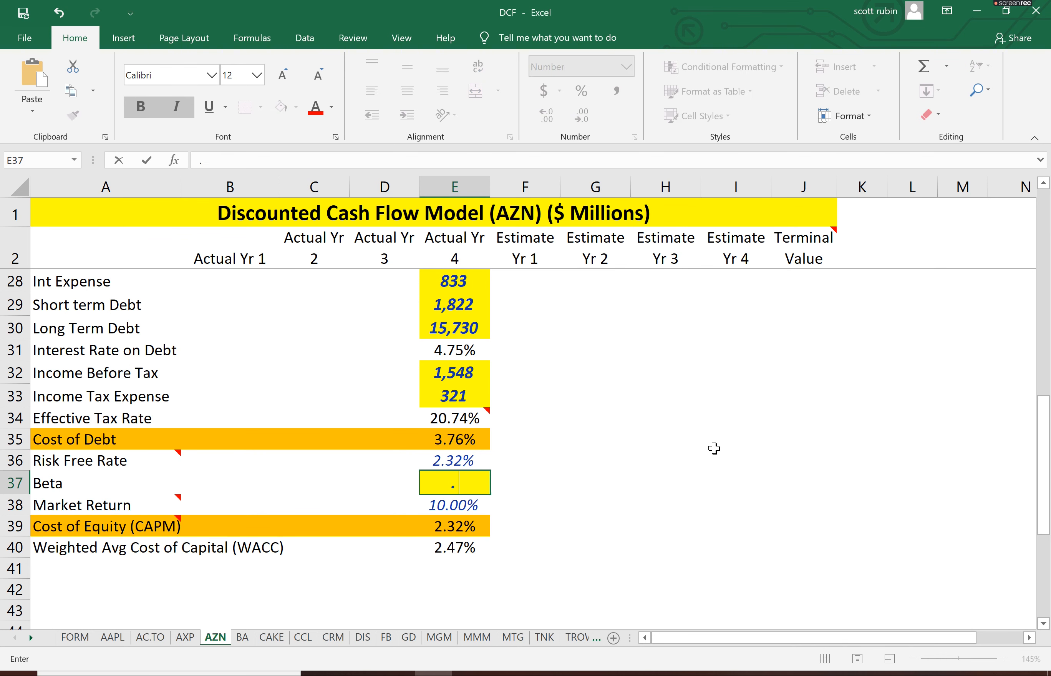
pyautogui.write('0.31')
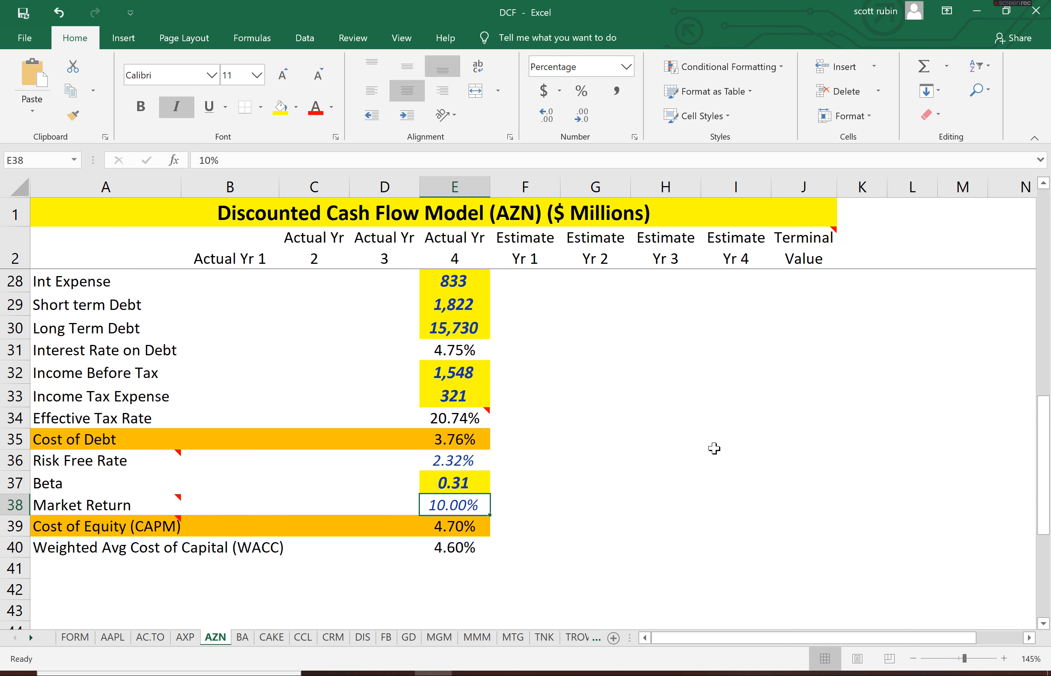
pyautogui.click(454, 482)
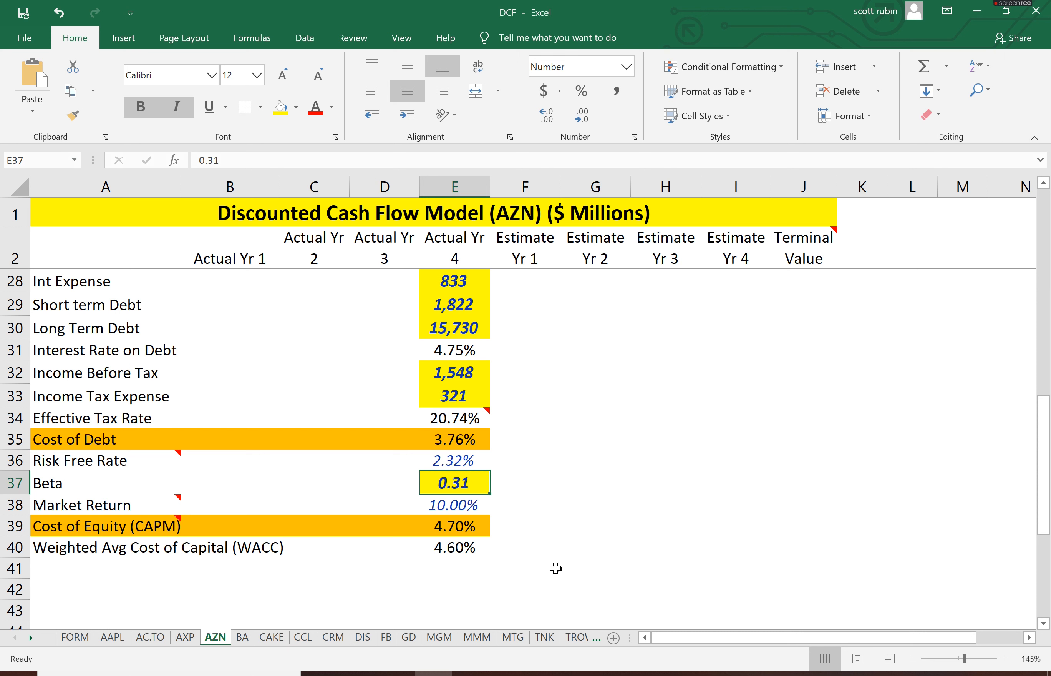
# Step: Inspect the WACC formula in E40, then scroll to the valuation summary showing the 4.60% required return
pyautogui.click(315, 548)
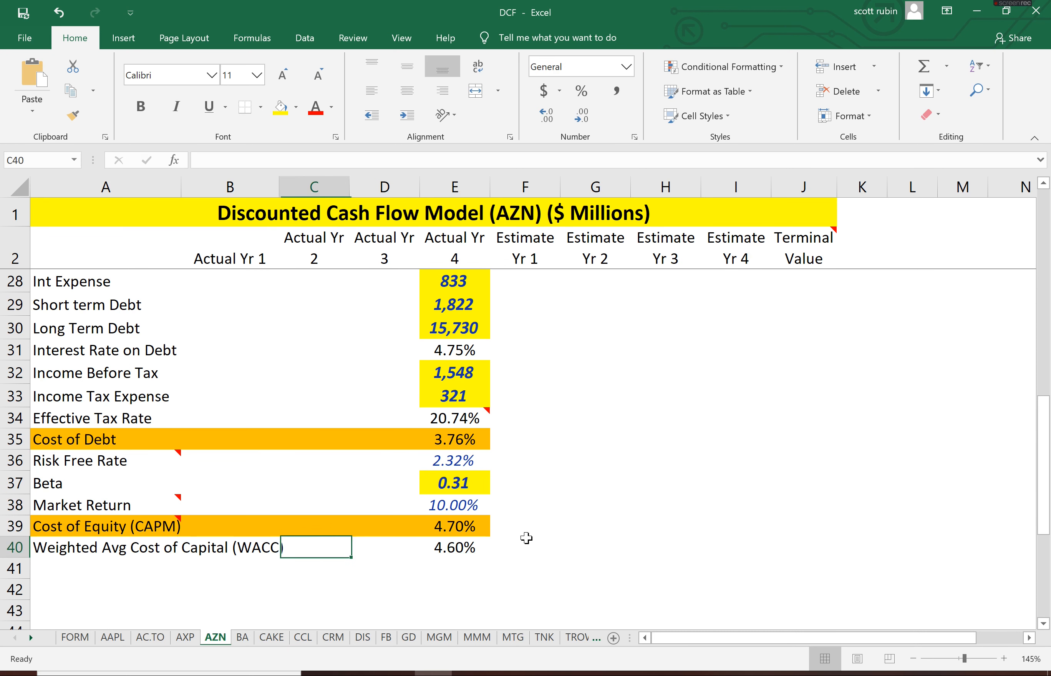
pyautogui.click(454, 547)
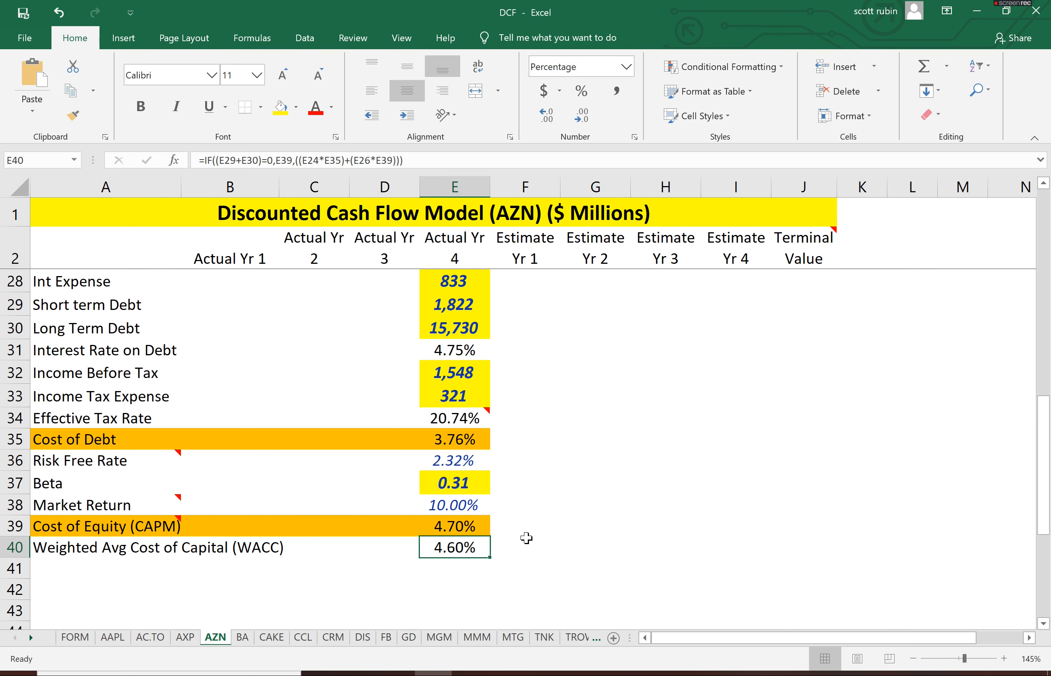
pyautogui.moveTo(529, 561)
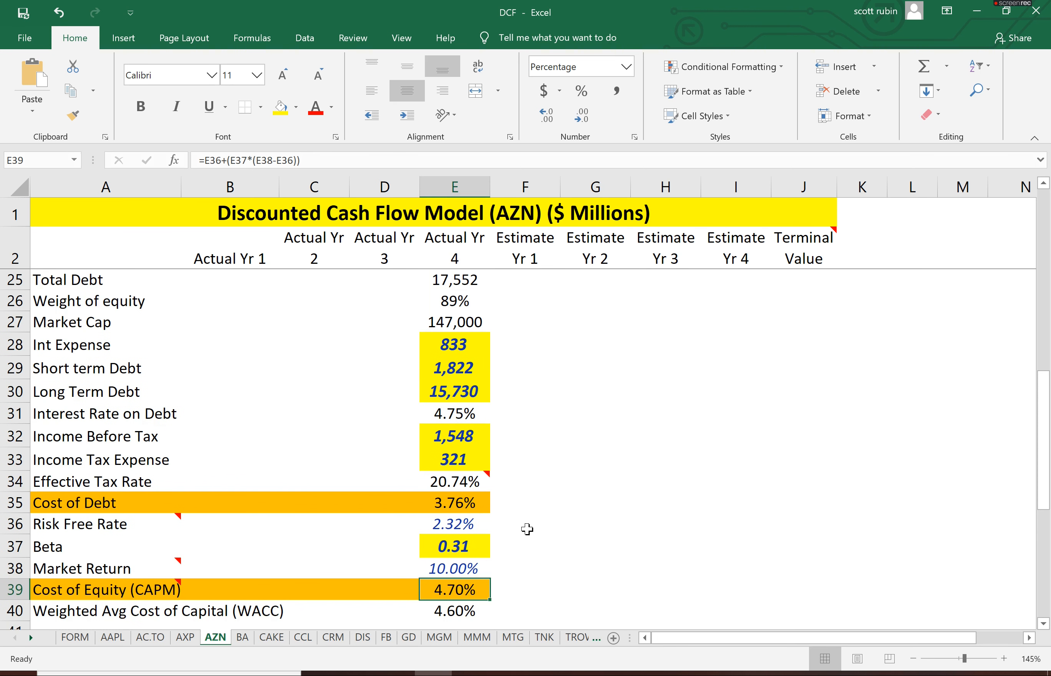
pyautogui.scroll(-3)
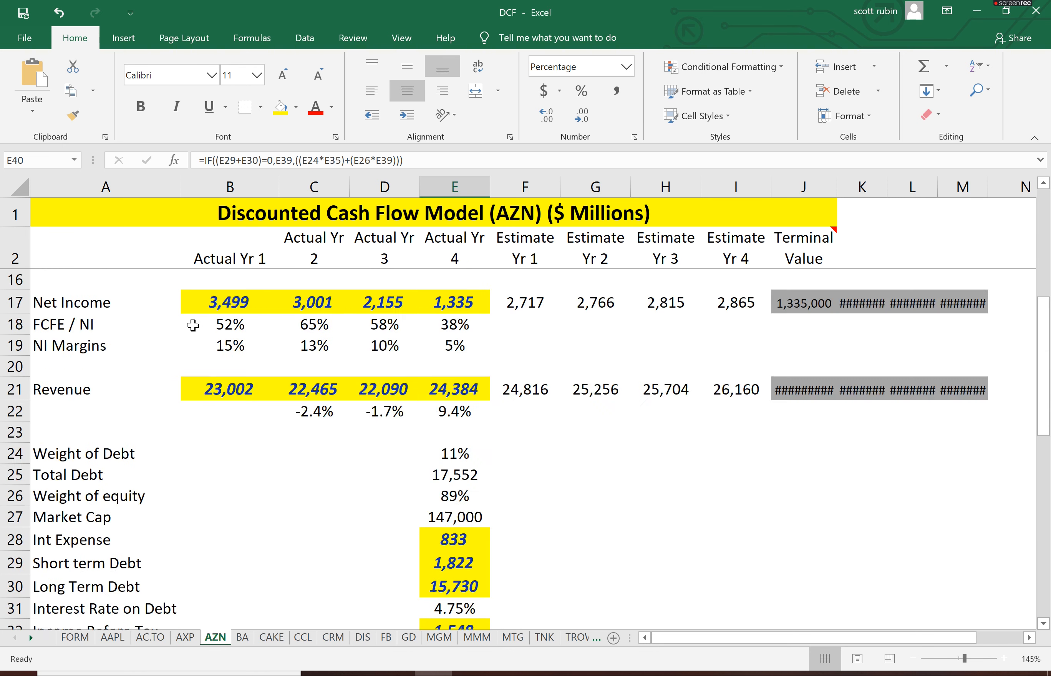
pyautogui.scroll(3)
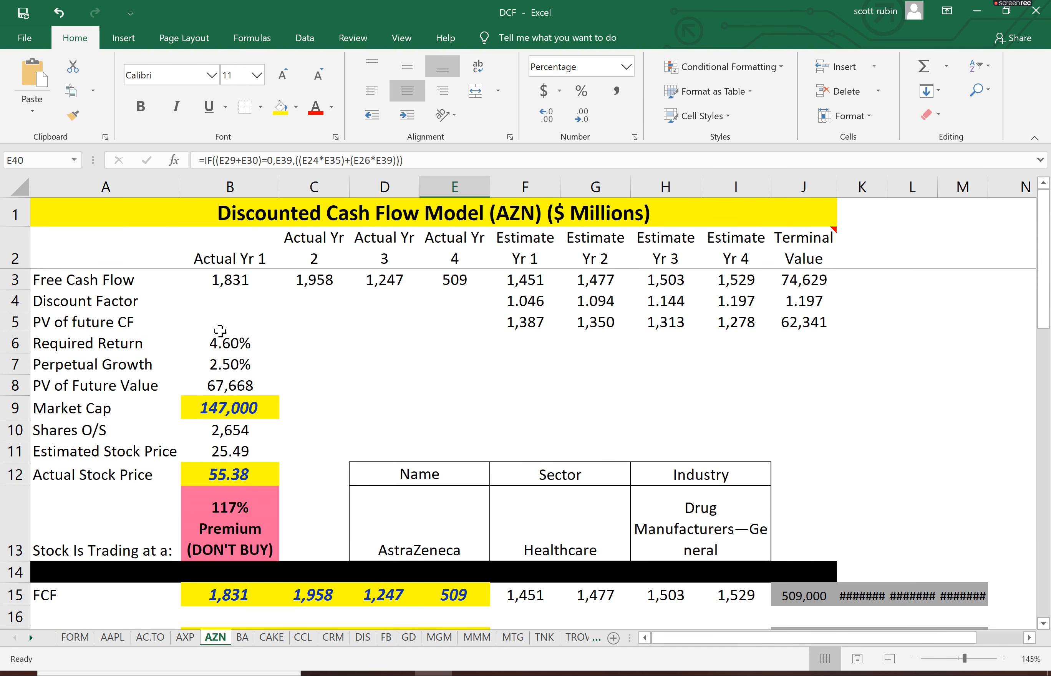
pyautogui.moveTo(270, 375)
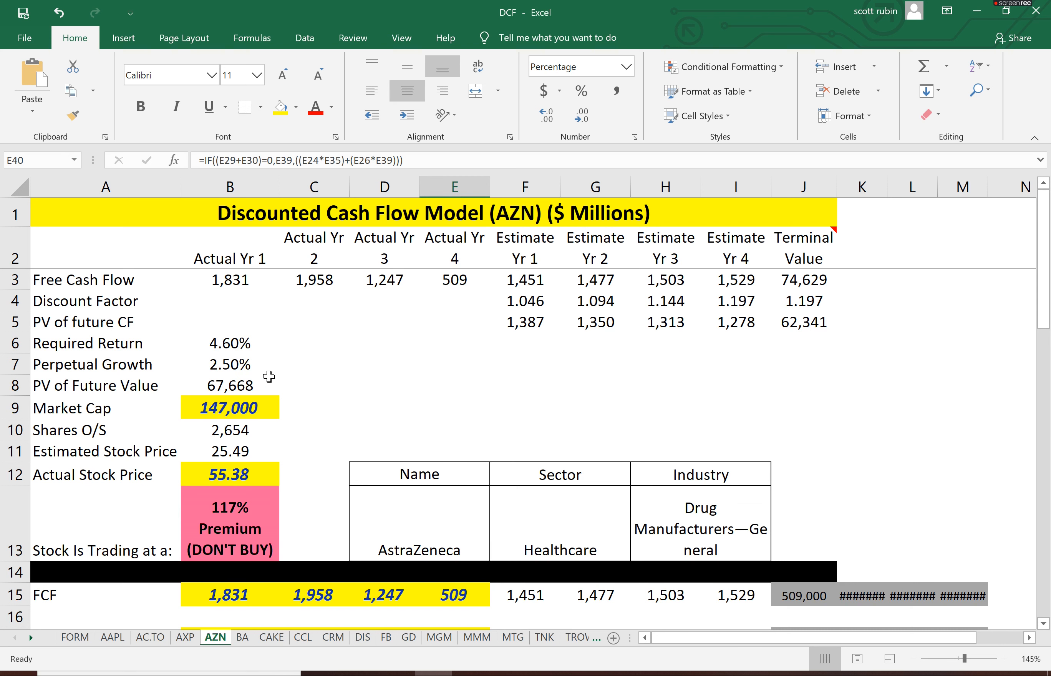
pyautogui.click(229, 343)
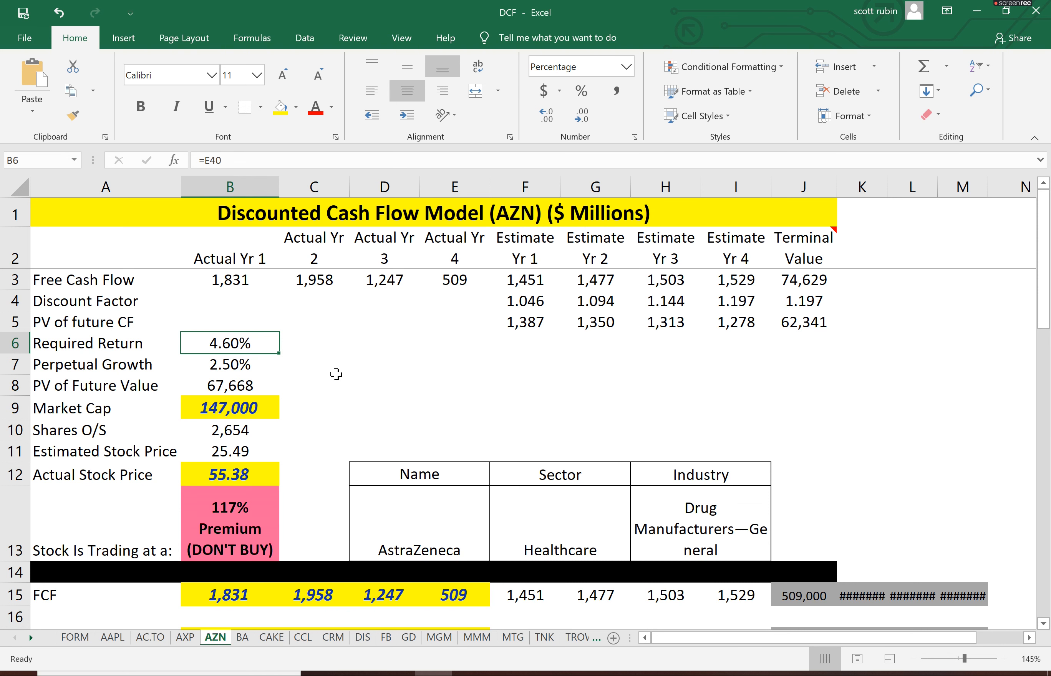
pyautogui.moveTo(525, 280); pyautogui.dragTo(735, 280)
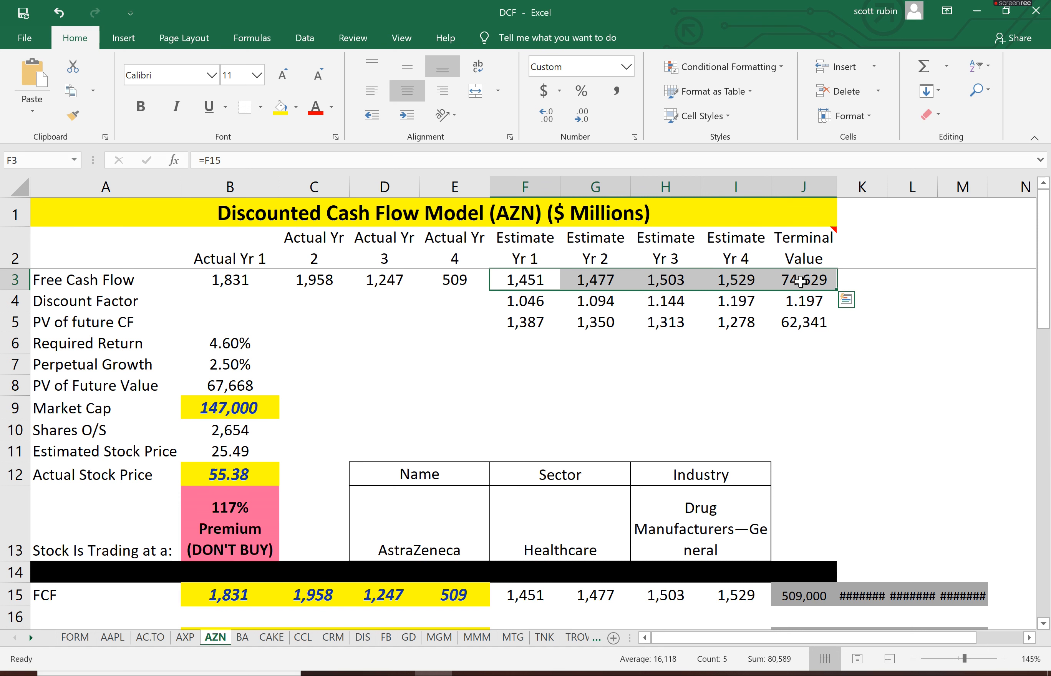
pyautogui.moveTo(807, 384)
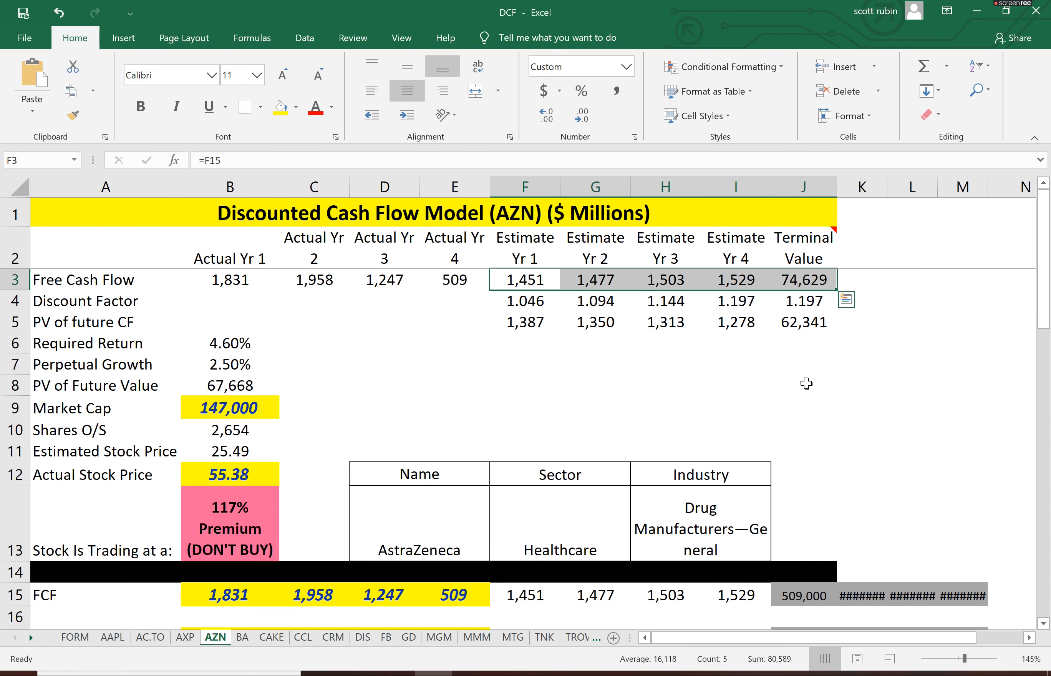
pyautogui.moveTo(799, 280)
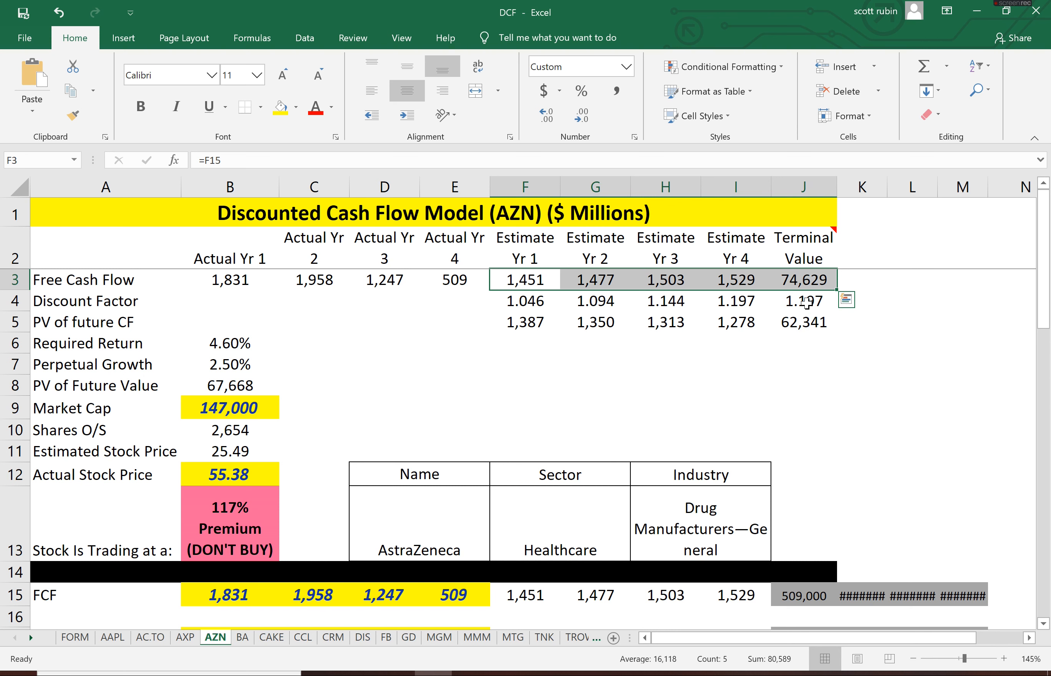
pyautogui.click(803, 301)
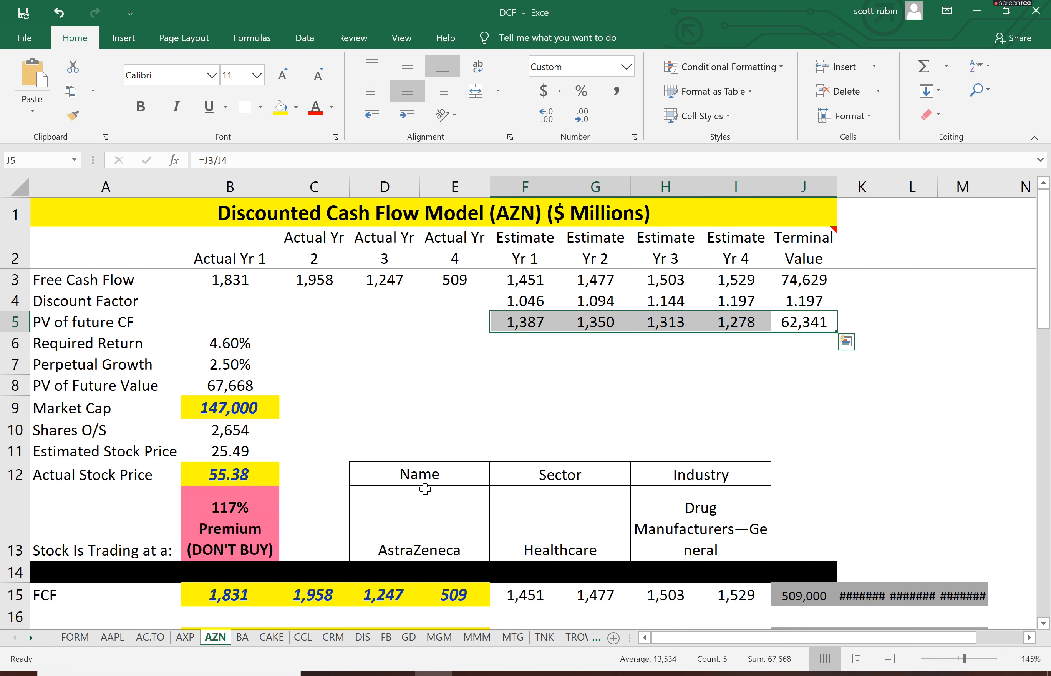
pyautogui.click(229, 385)
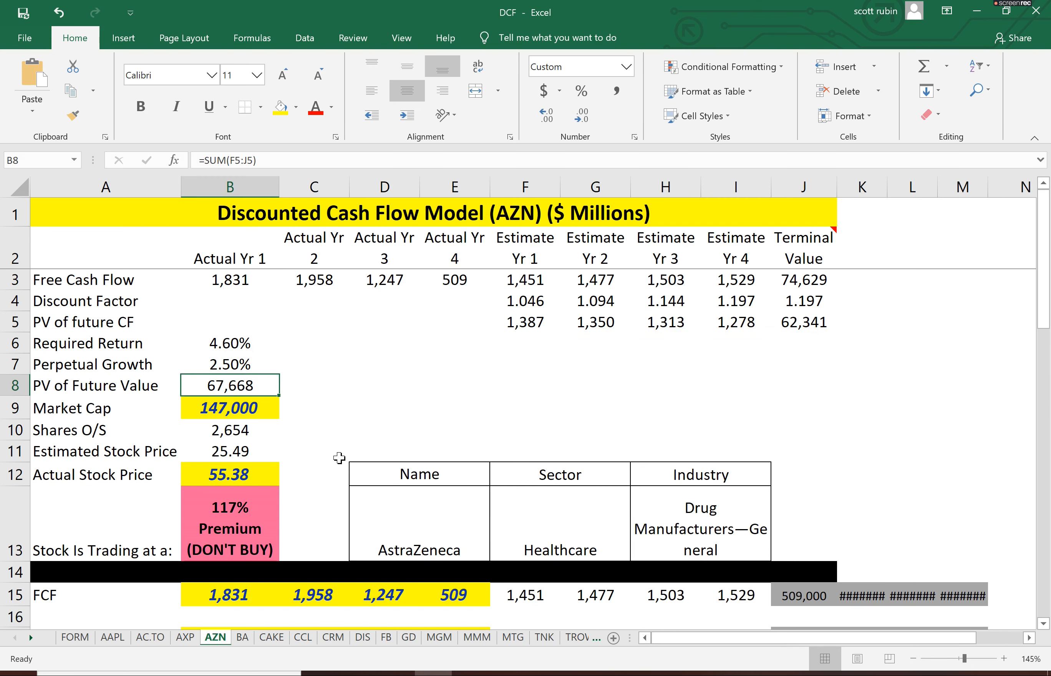
pyautogui.moveTo(430, 469)
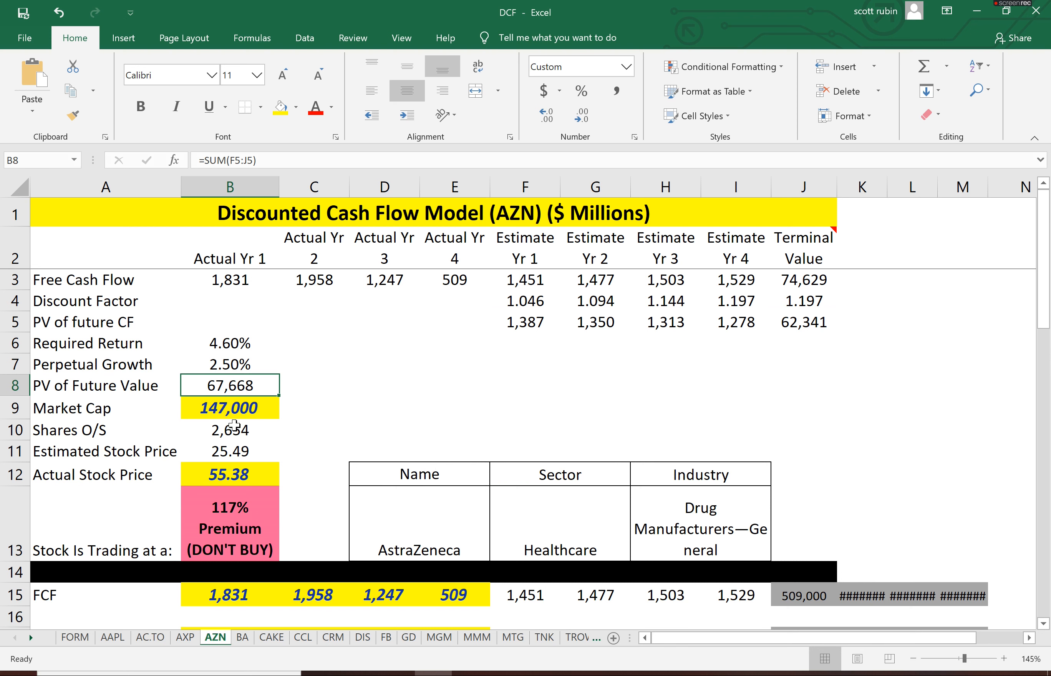
pyautogui.click(229, 450)
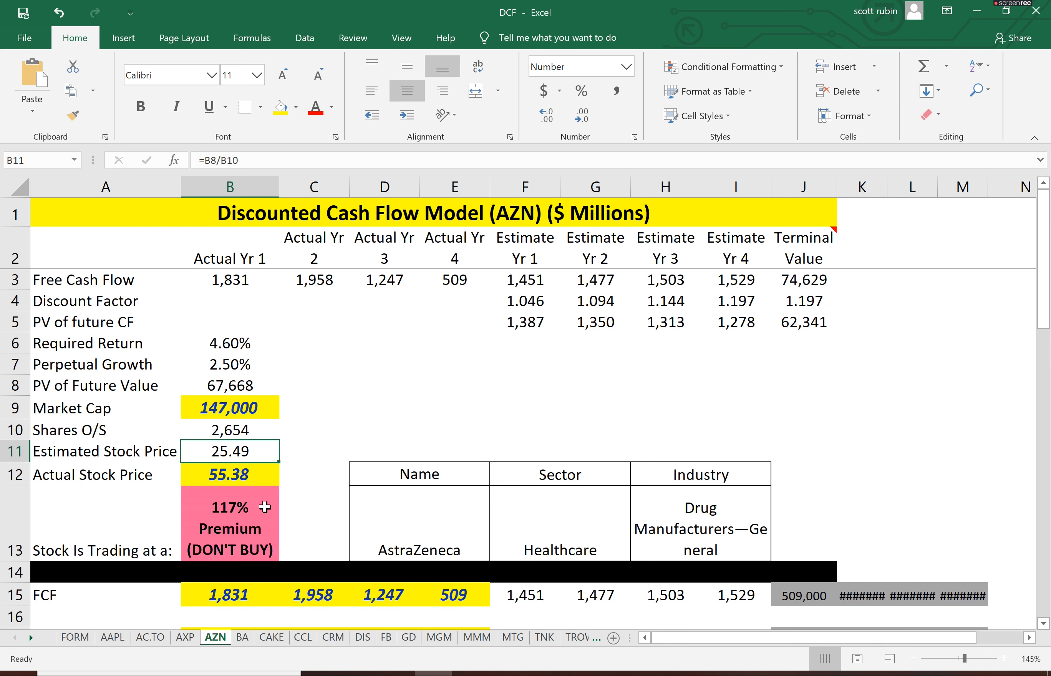
pyautogui.moveTo(338, 470)
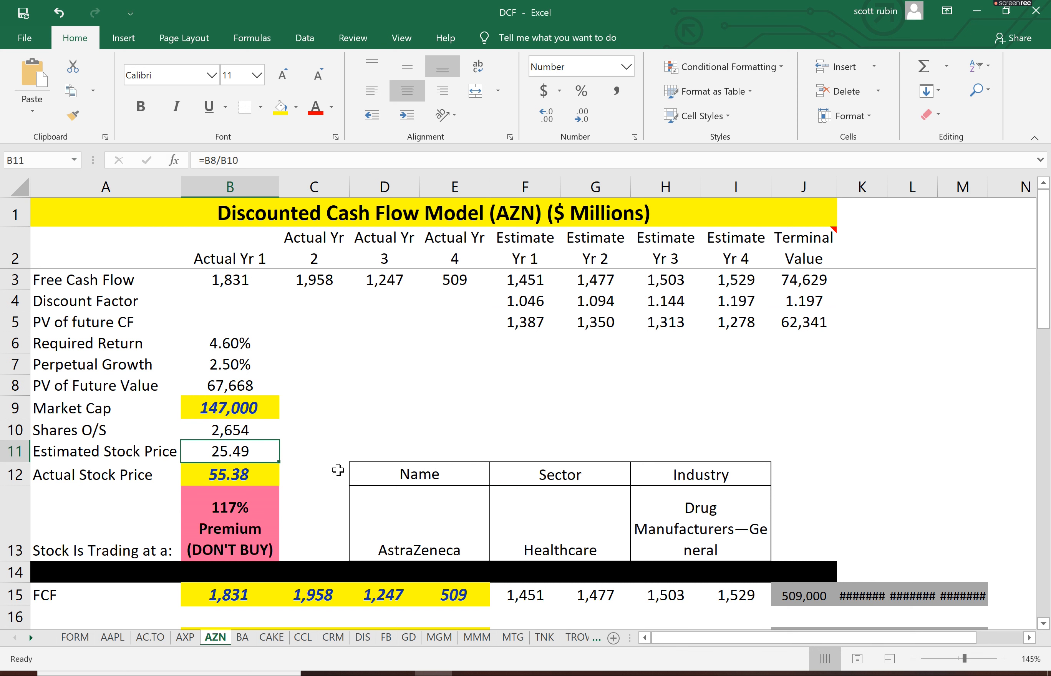
pyautogui.moveTo(256, 514)
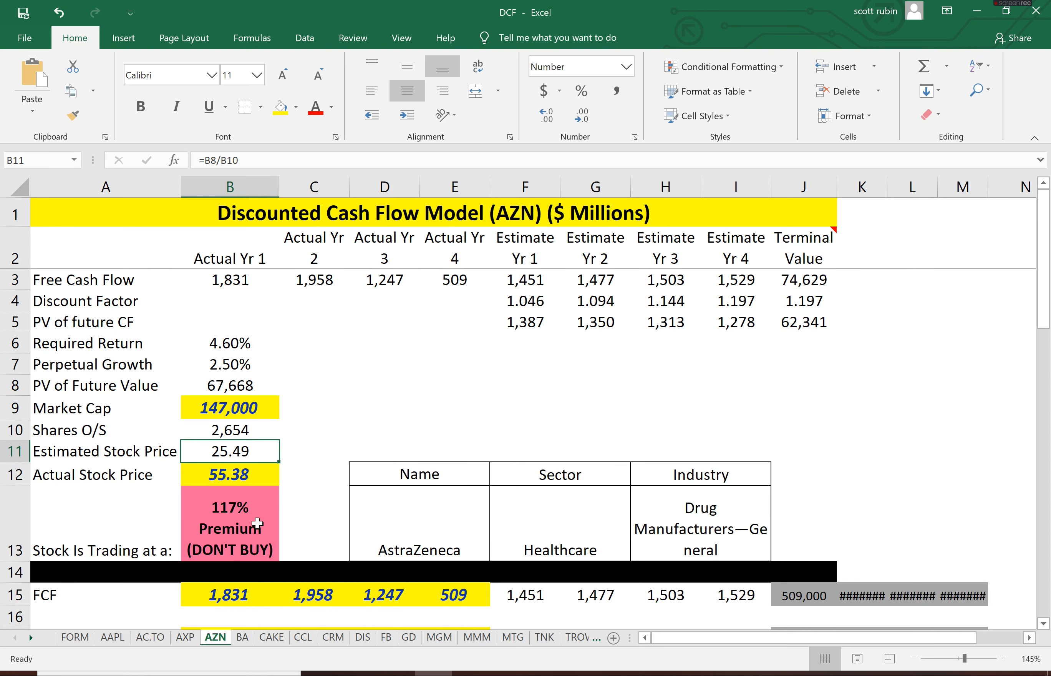
pyautogui.moveTo(246, 538)
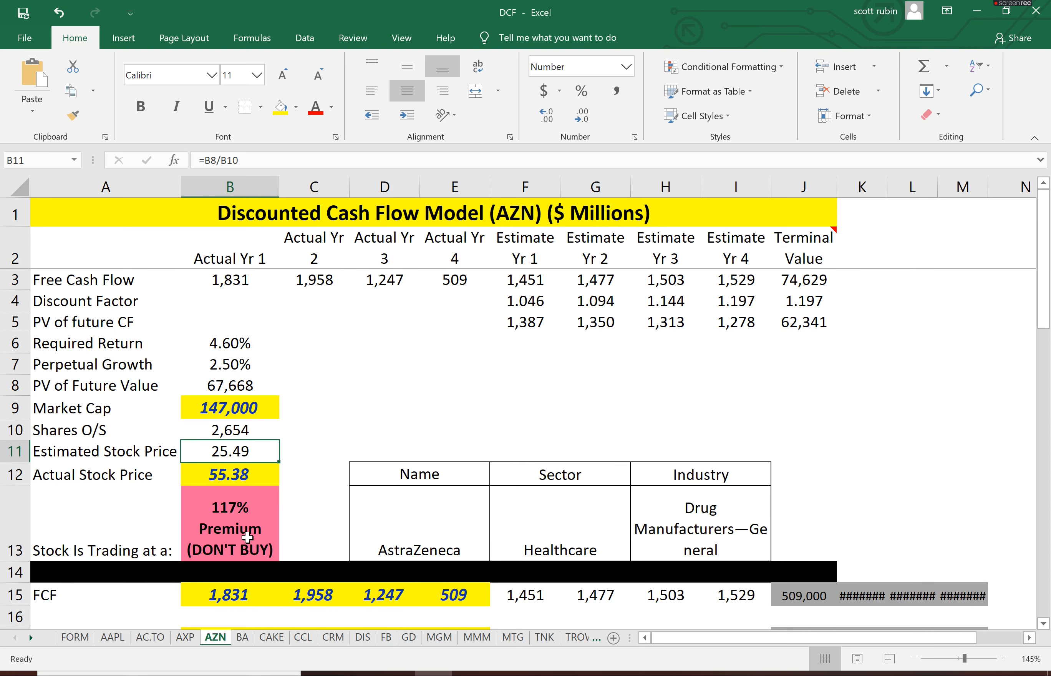
pyautogui.moveTo(247, 501)
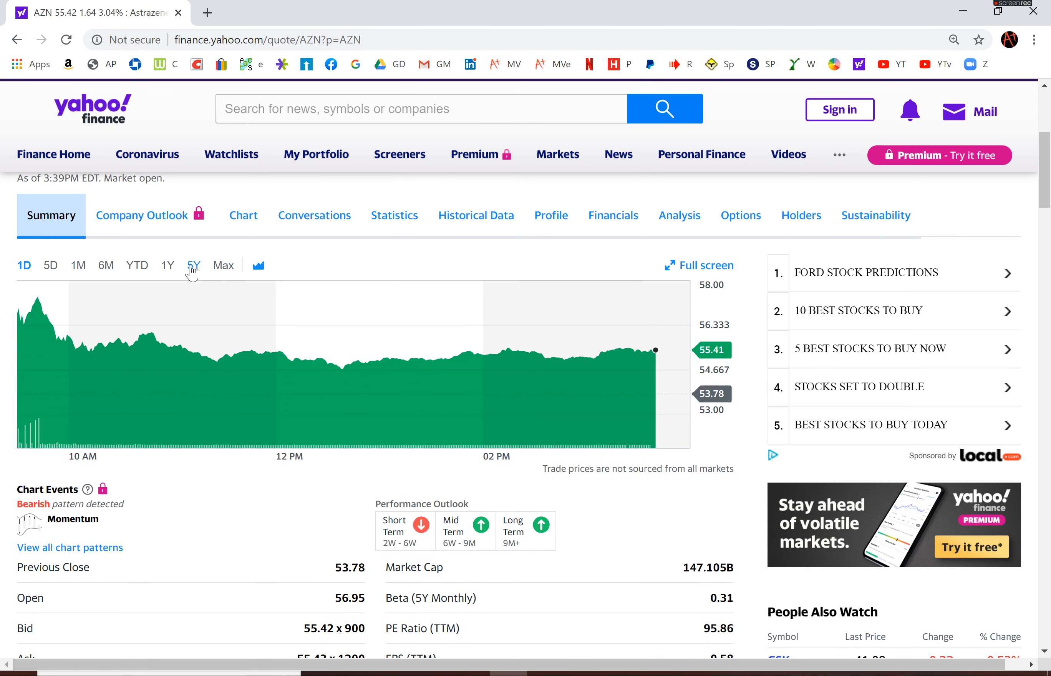
# Step: Switch the AZN price chart to the 5Y range
pyautogui.click(193, 265)
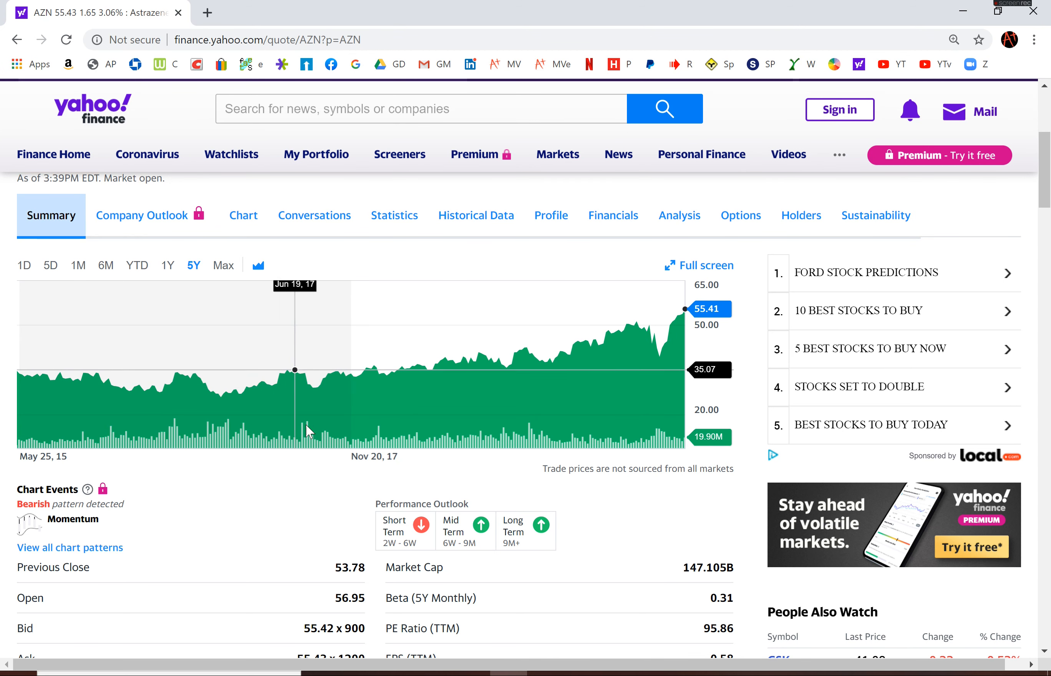
pyautogui.moveTo(482, 397)
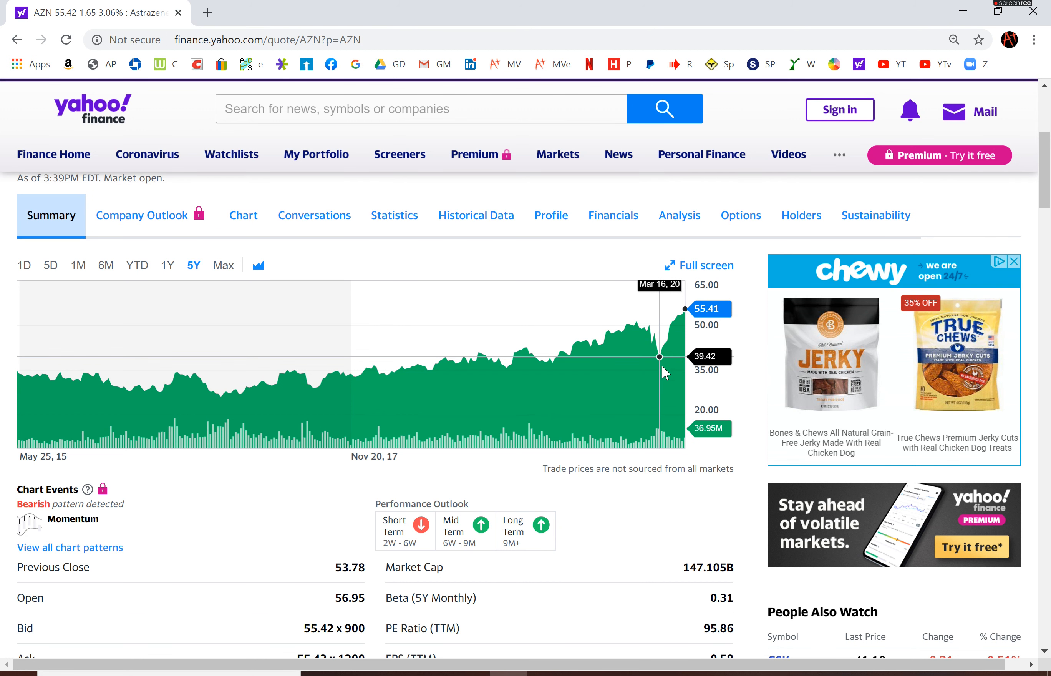
pyautogui.moveTo(665, 369)
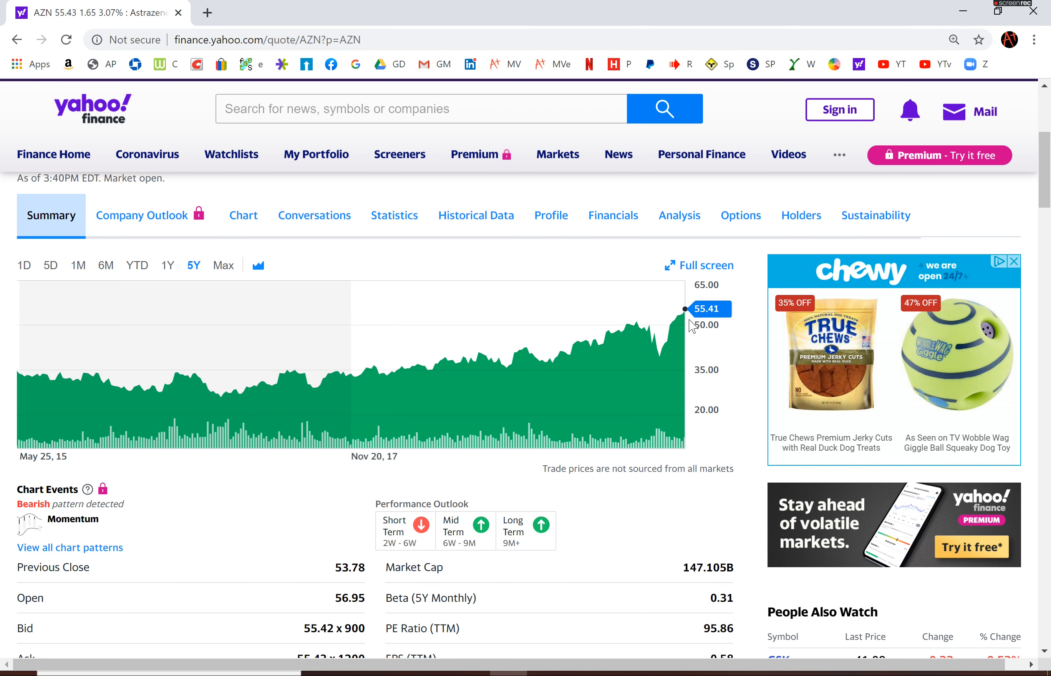
pyautogui.moveTo(670, 337)
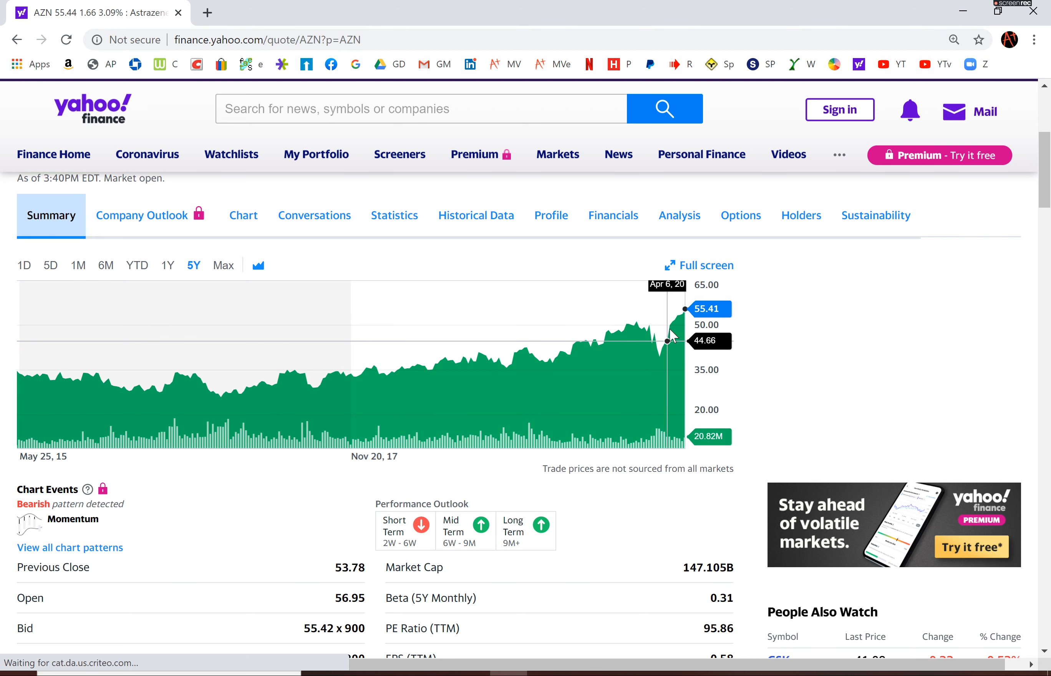